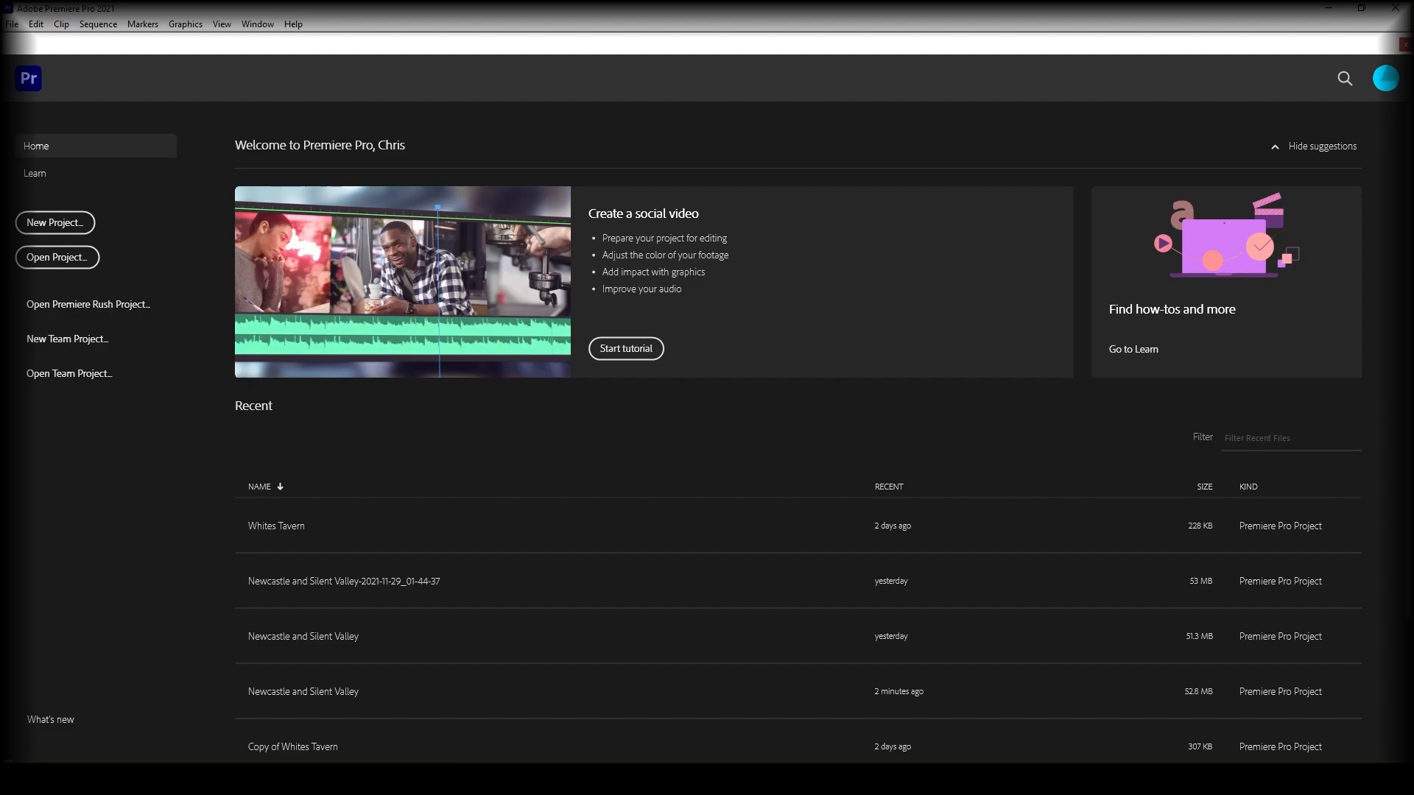
pyautogui.moveTo(893, 362)
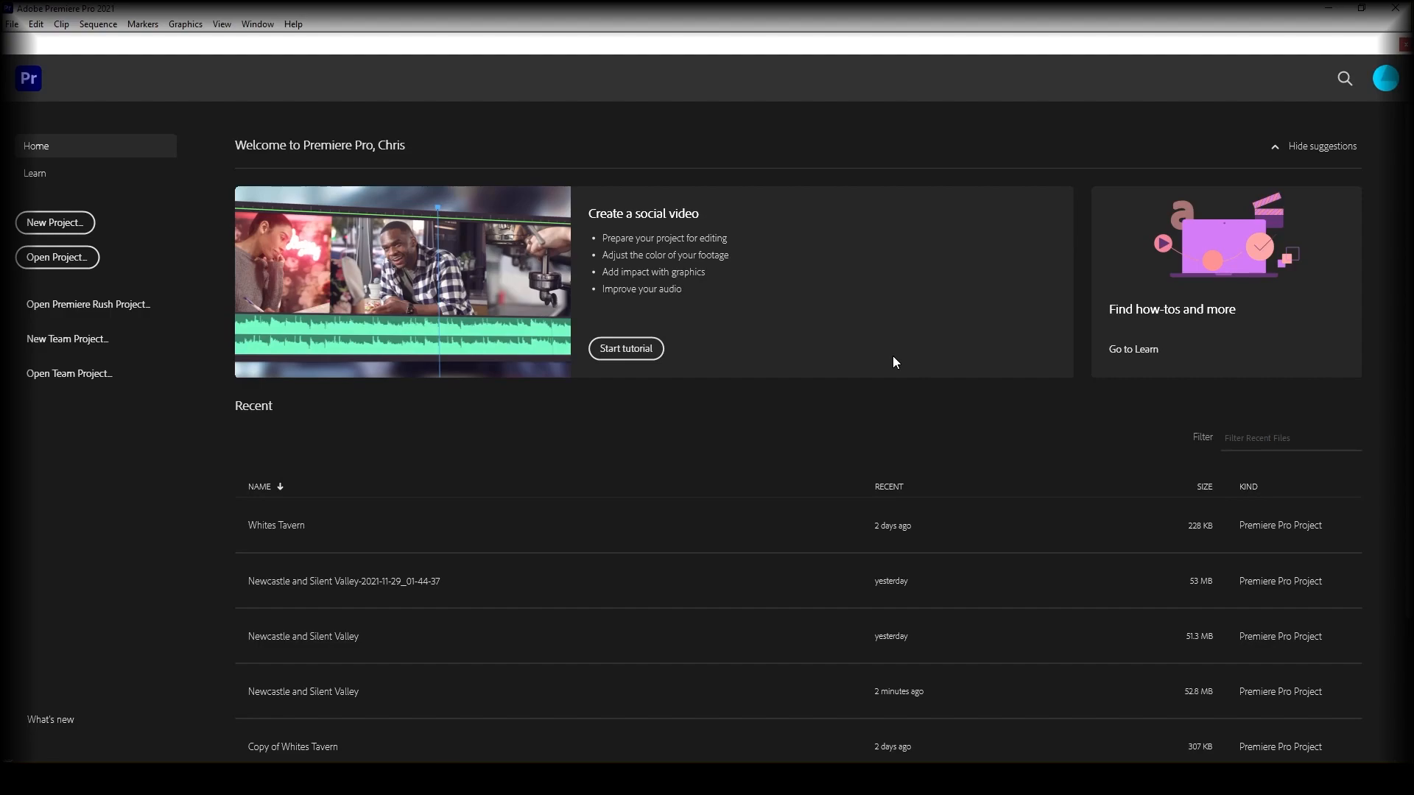
pyautogui.moveTo(544, 681)
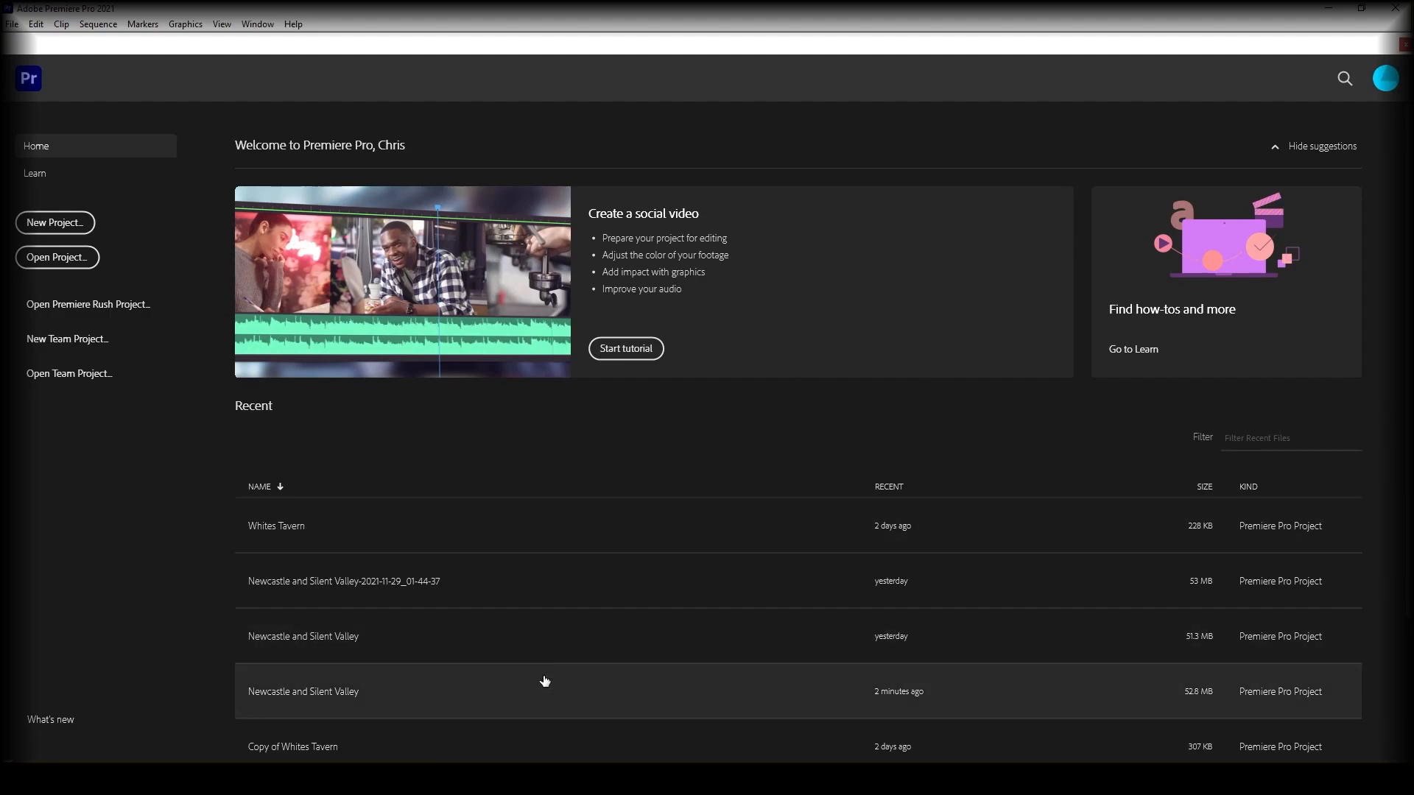
# Open the Newcastle and Silent Valley project and show the Footage 2 bin's clips.
pyautogui.doubleClick(302, 692)
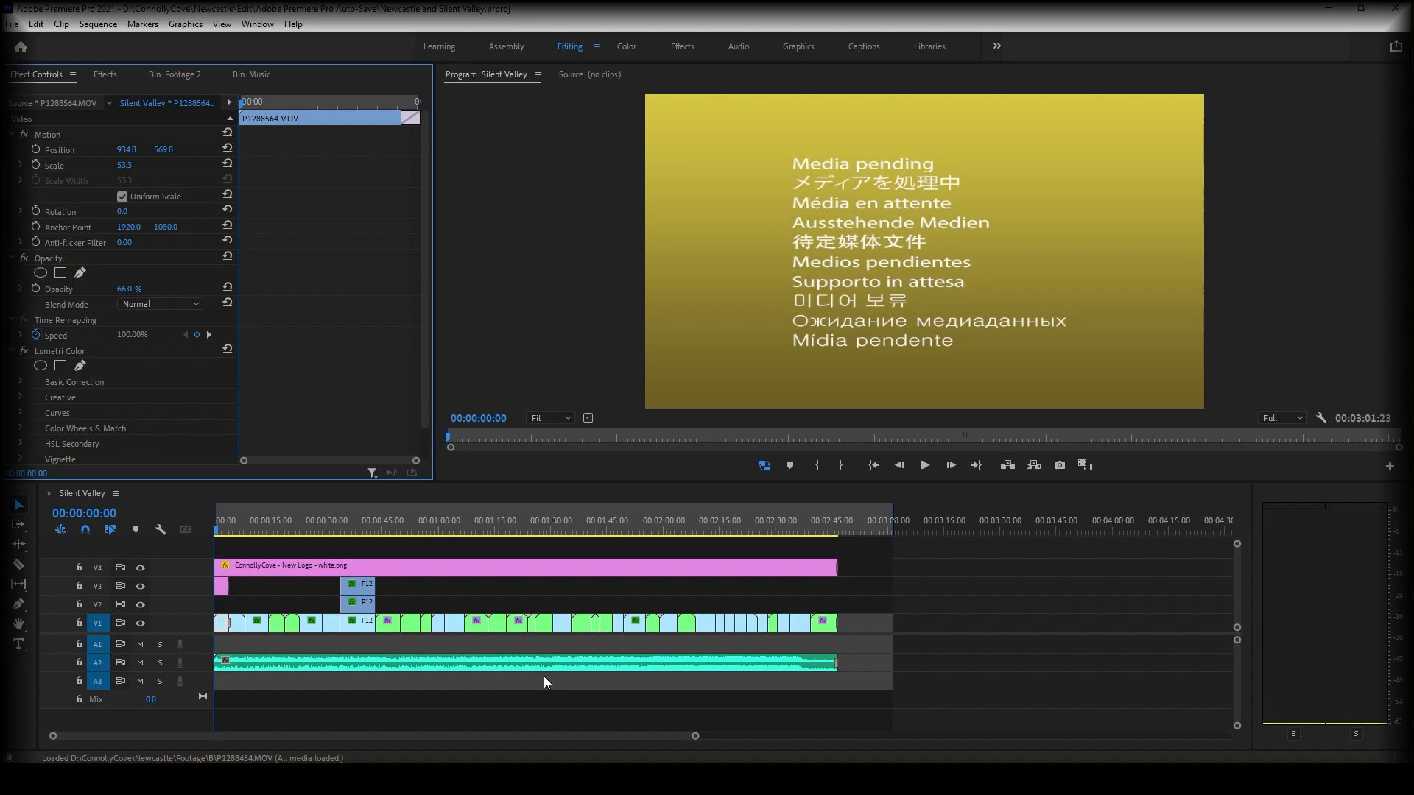
pyautogui.moveTo(535, 678)
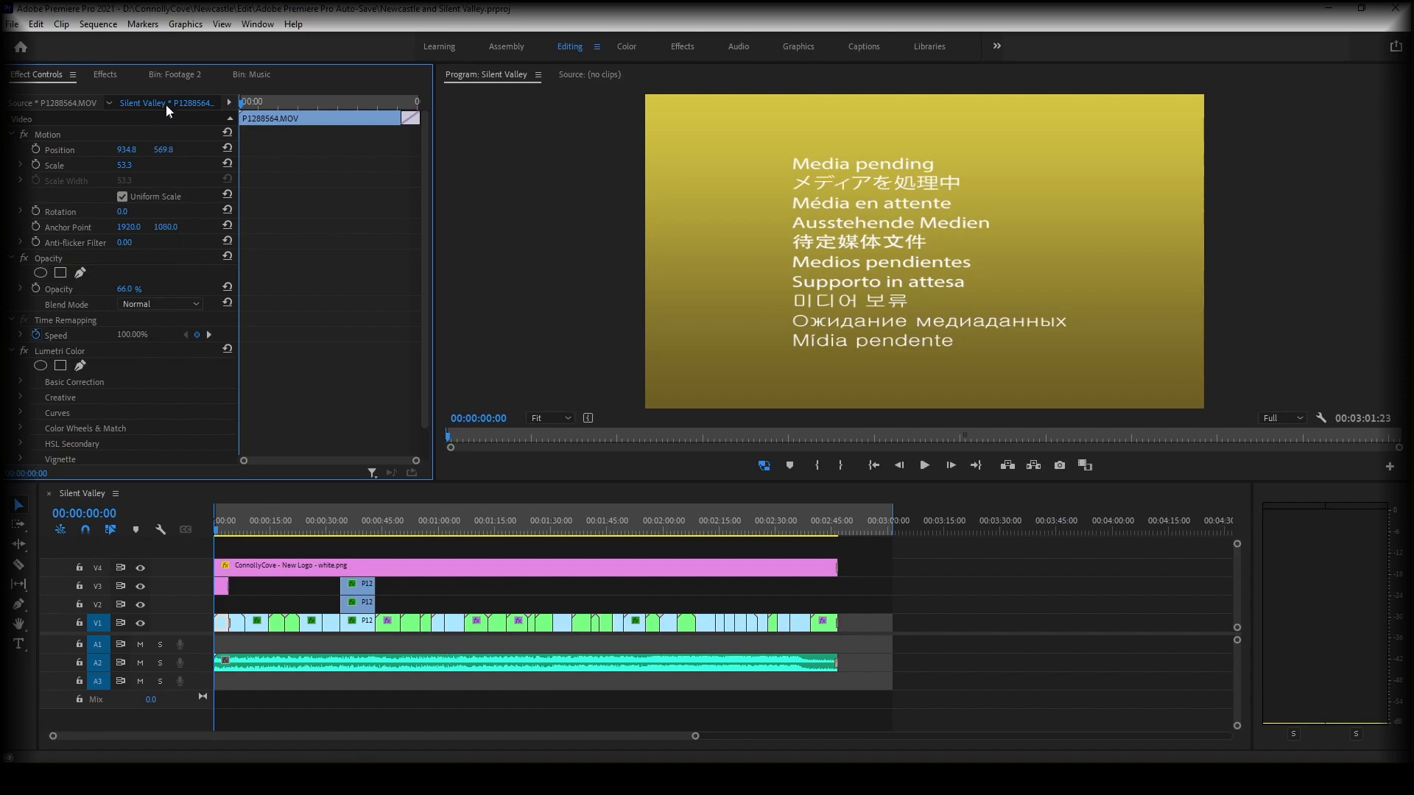
pyautogui.click(176, 73)
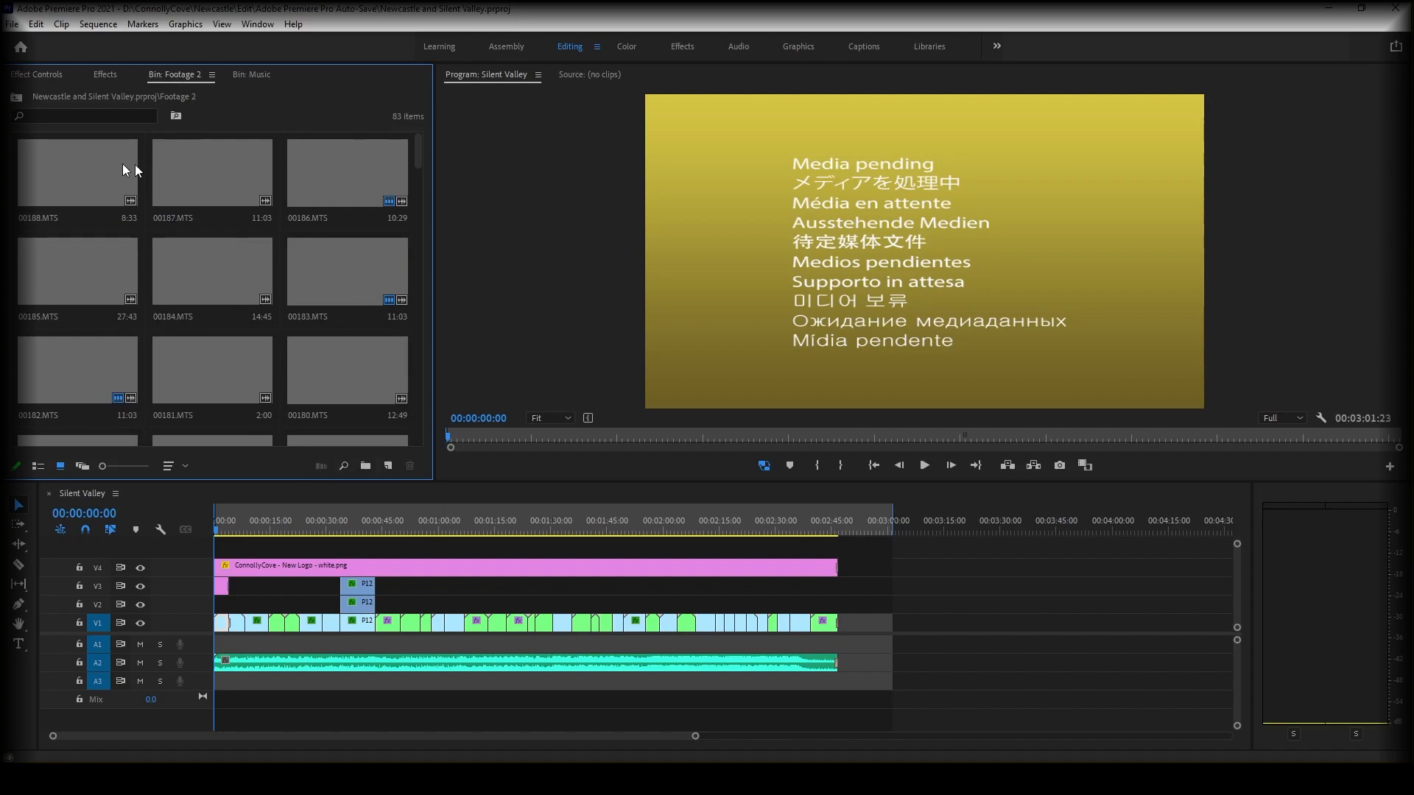
pyautogui.moveTo(333, 246)
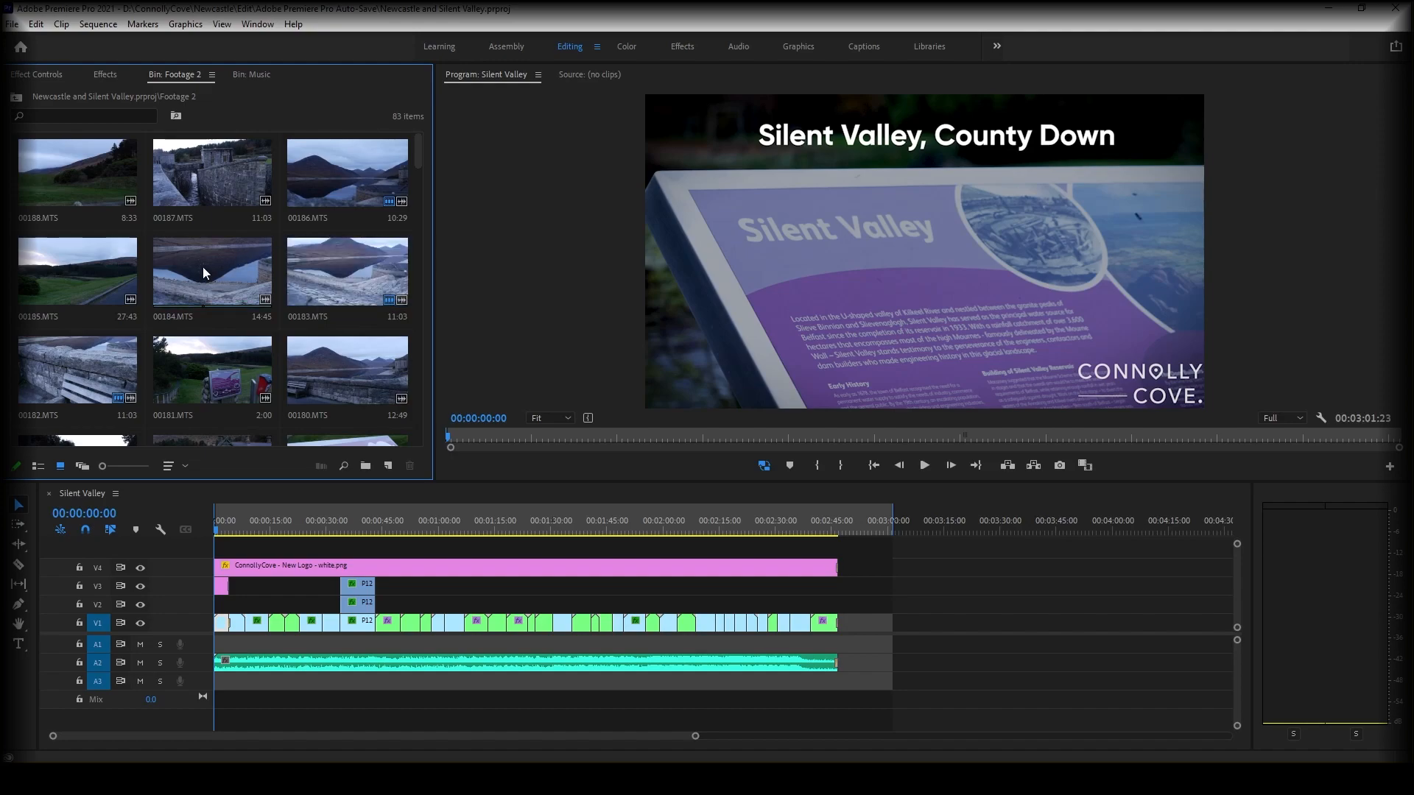
# Preview 00184.MTS in the Source Monitor and mark its In point at 00:00:04:06.
pyautogui.doubleClick(212, 270)
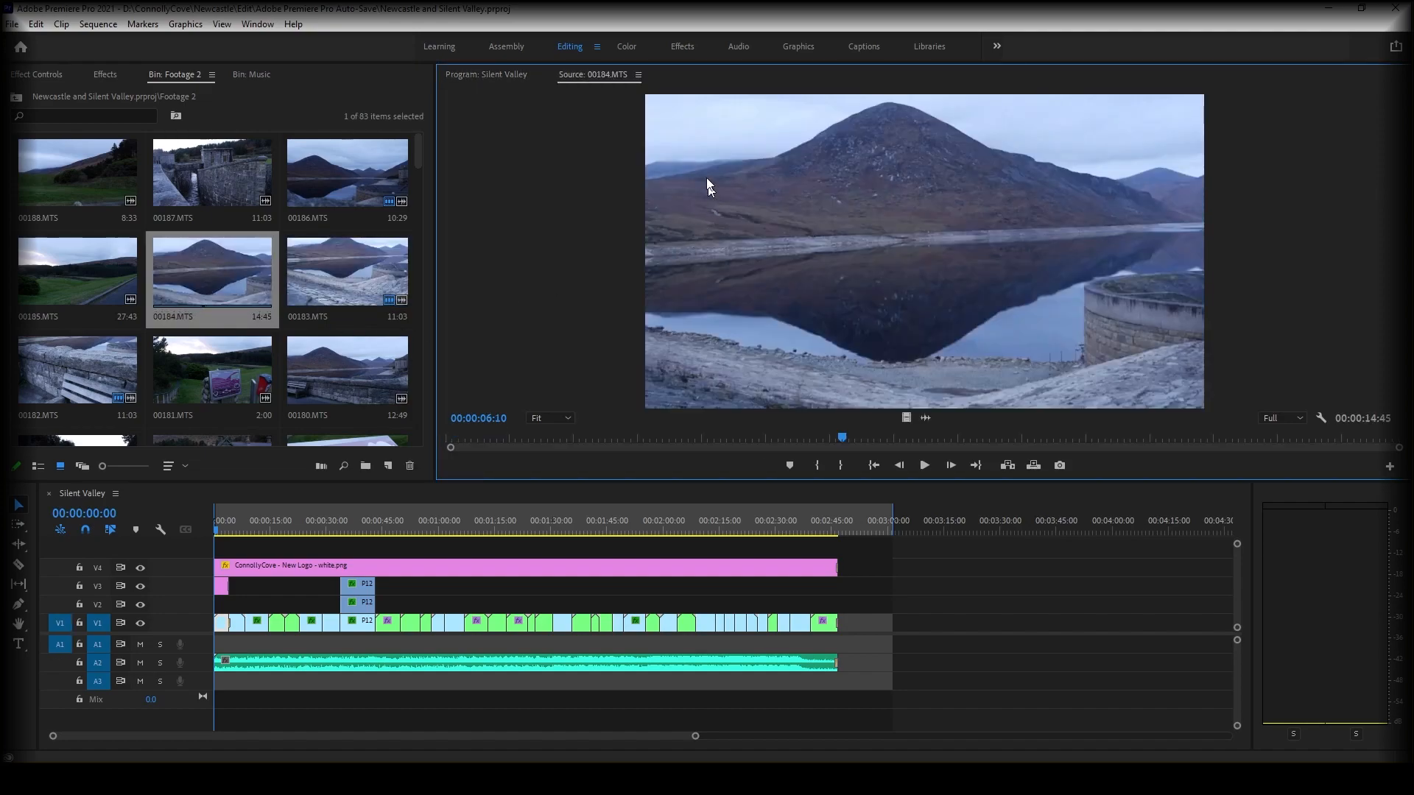
pyautogui.moveTo(728, 84)
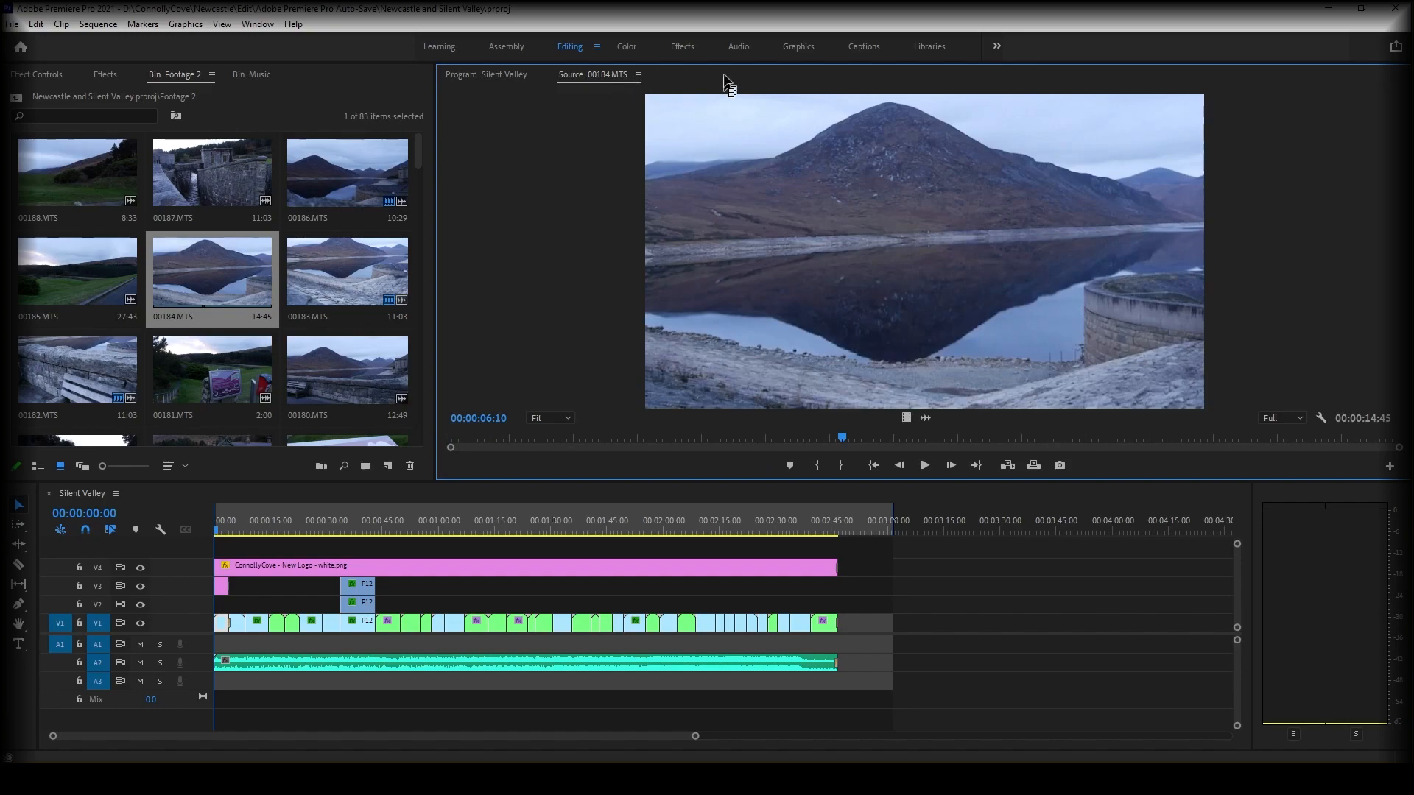
pyautogui.moveTo(852, 448)
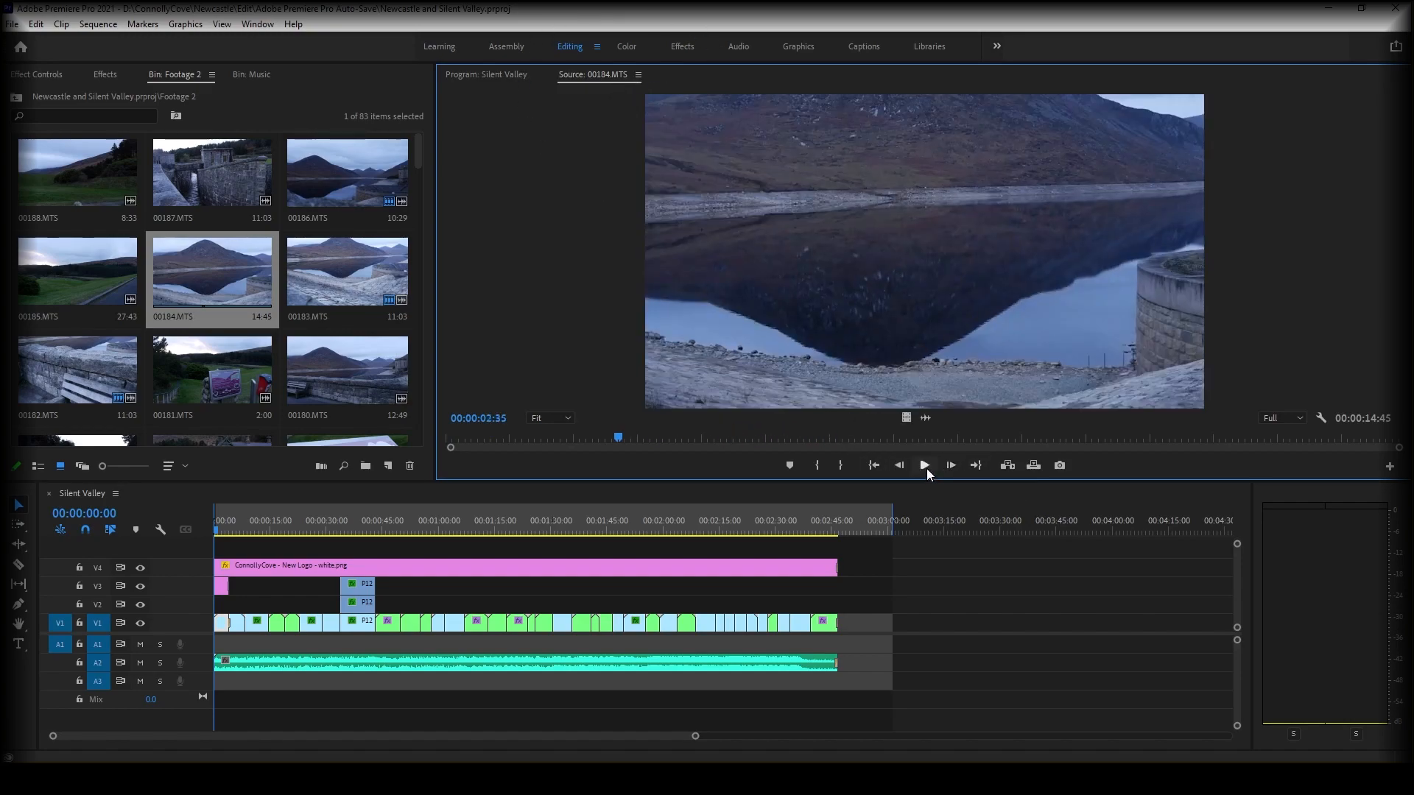
pyautogui.click(924, 465)
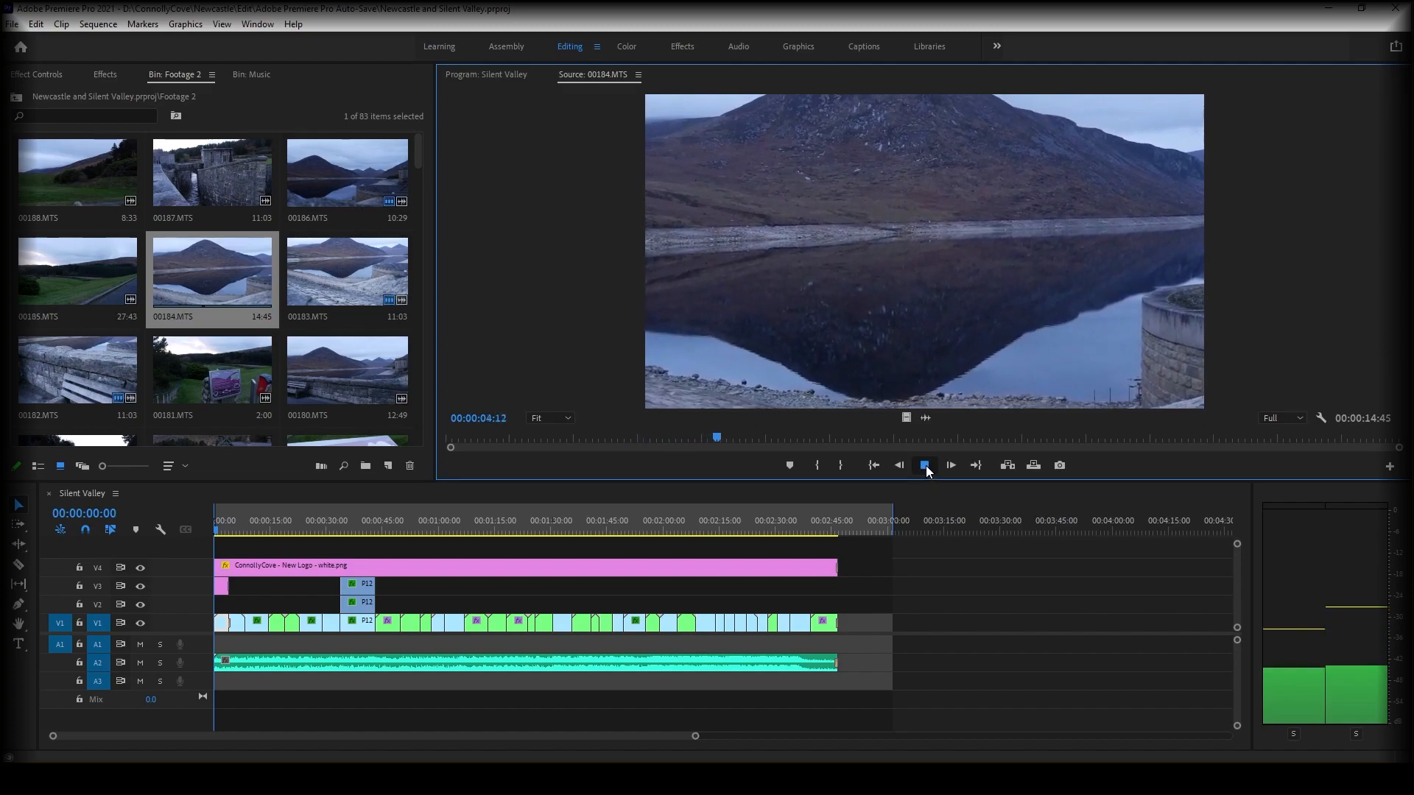
pyautogui.click(924, 465)
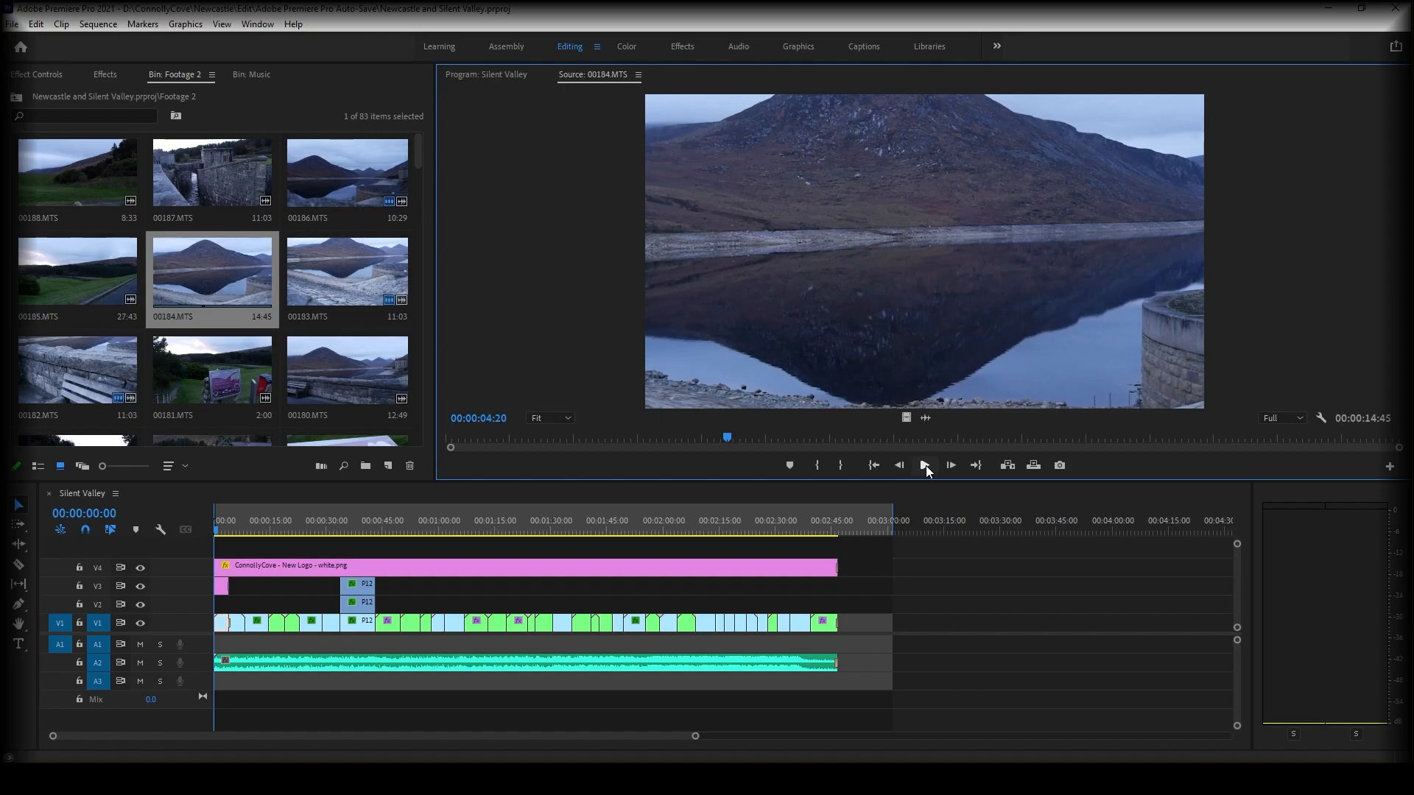
pyautogui.moveTo(838, 476)
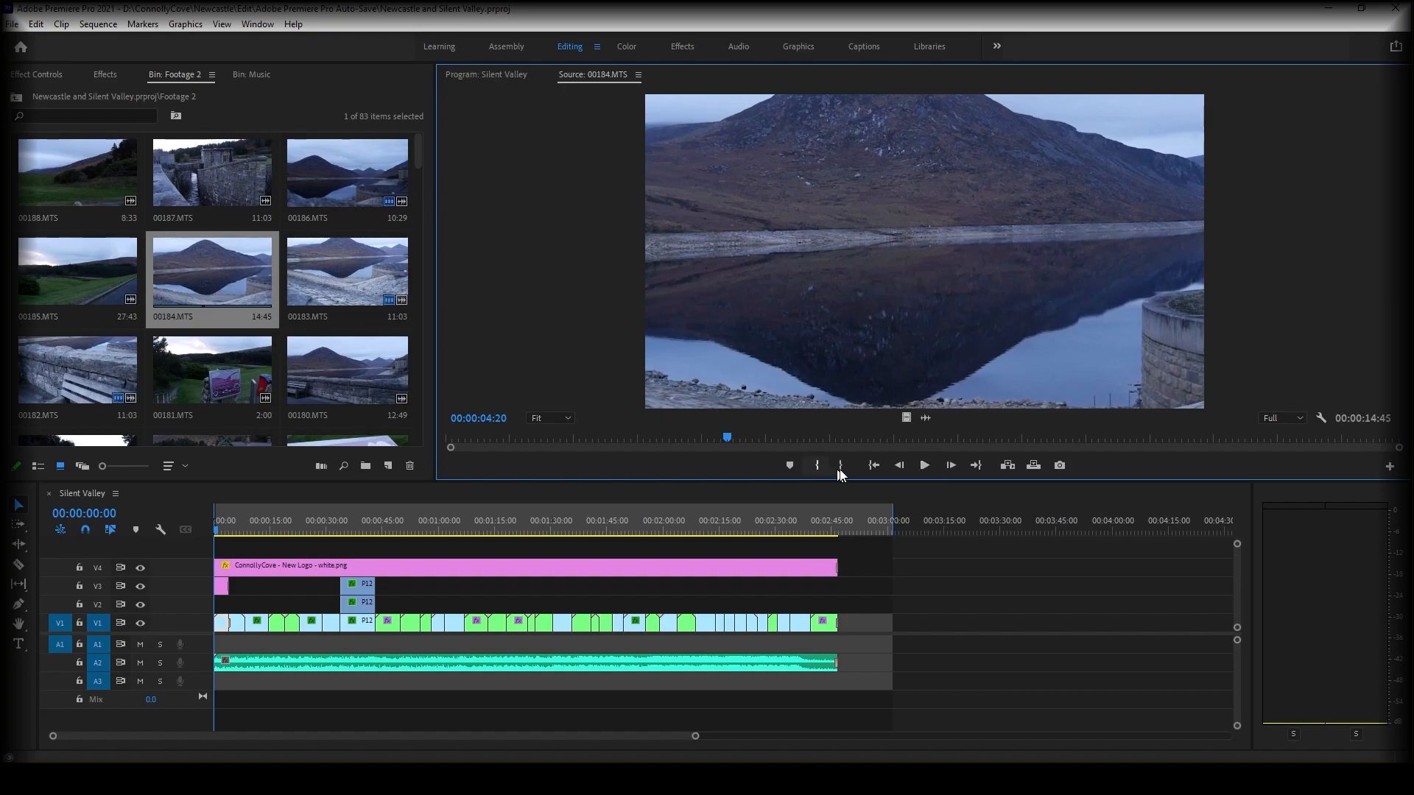
pyautogui.moveTo(924, 465)
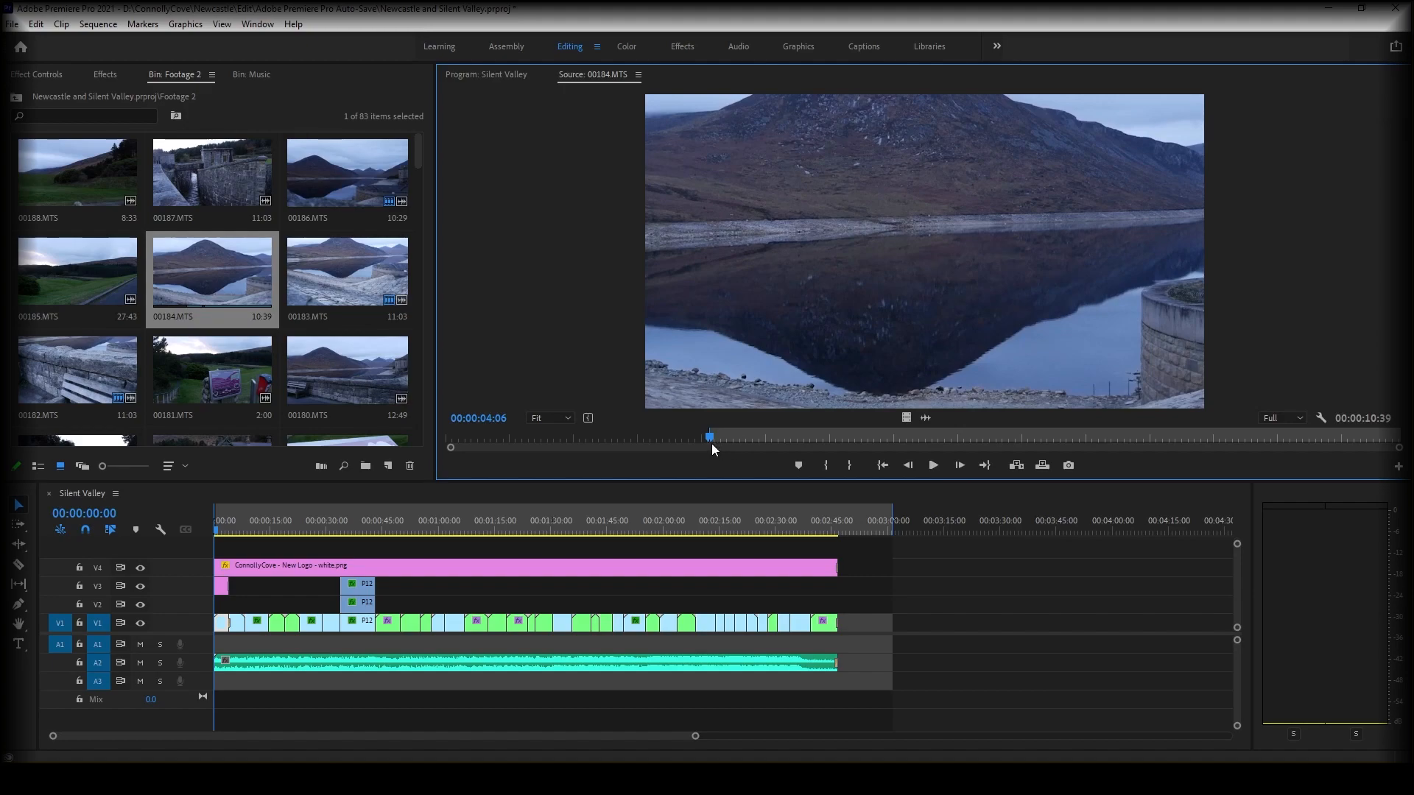
pyautogui.moveTo(758, 459)
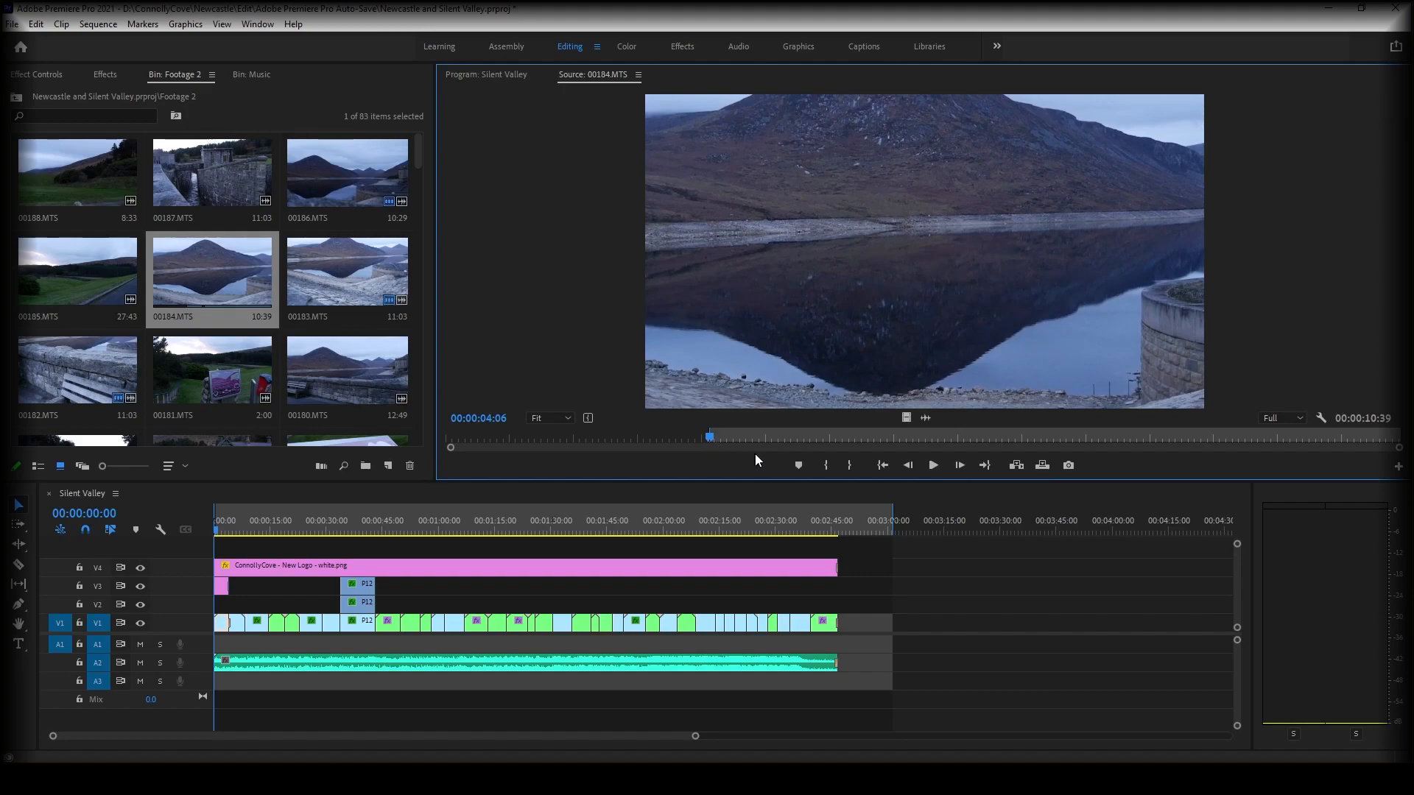
pyautogui.click(933, 465)
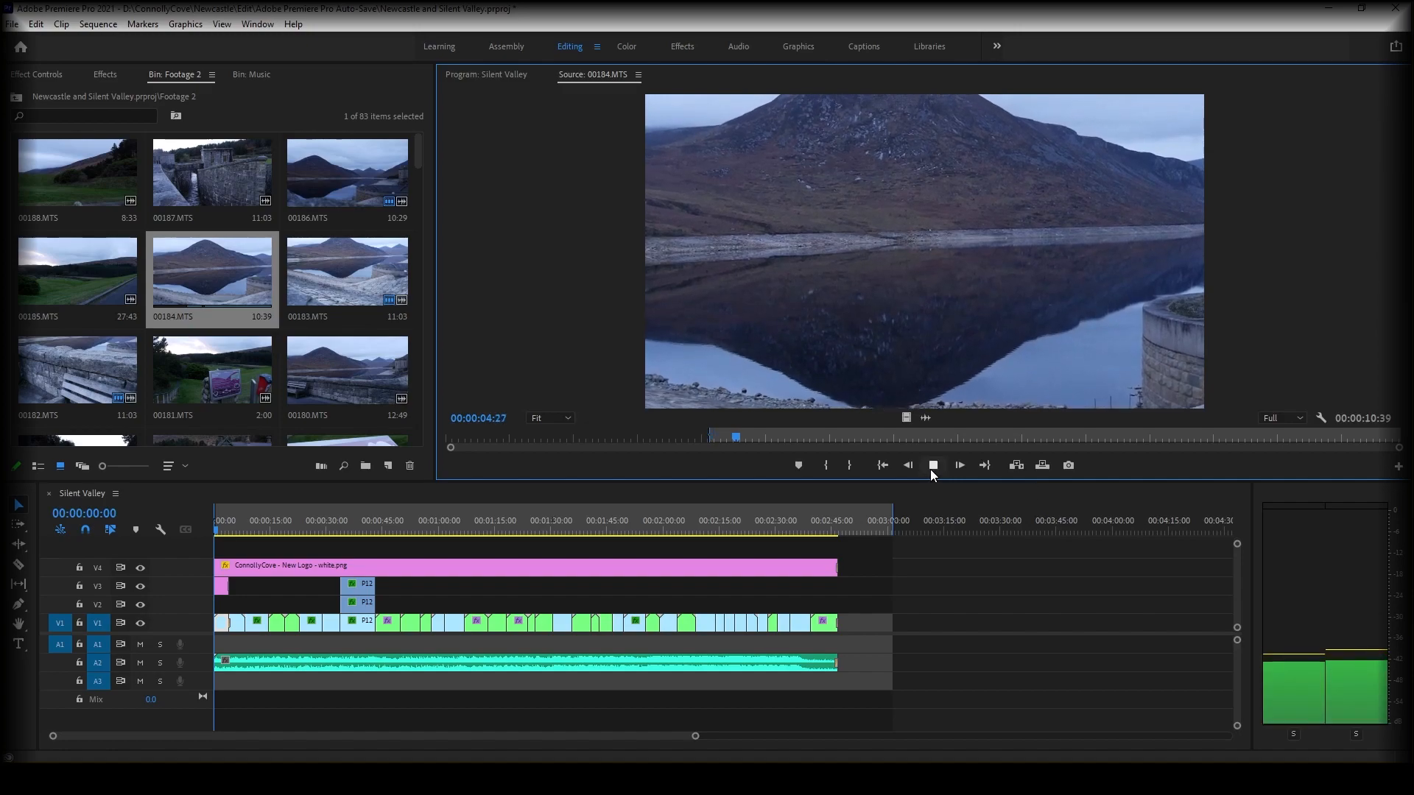
pyautogui.click(959, 464)
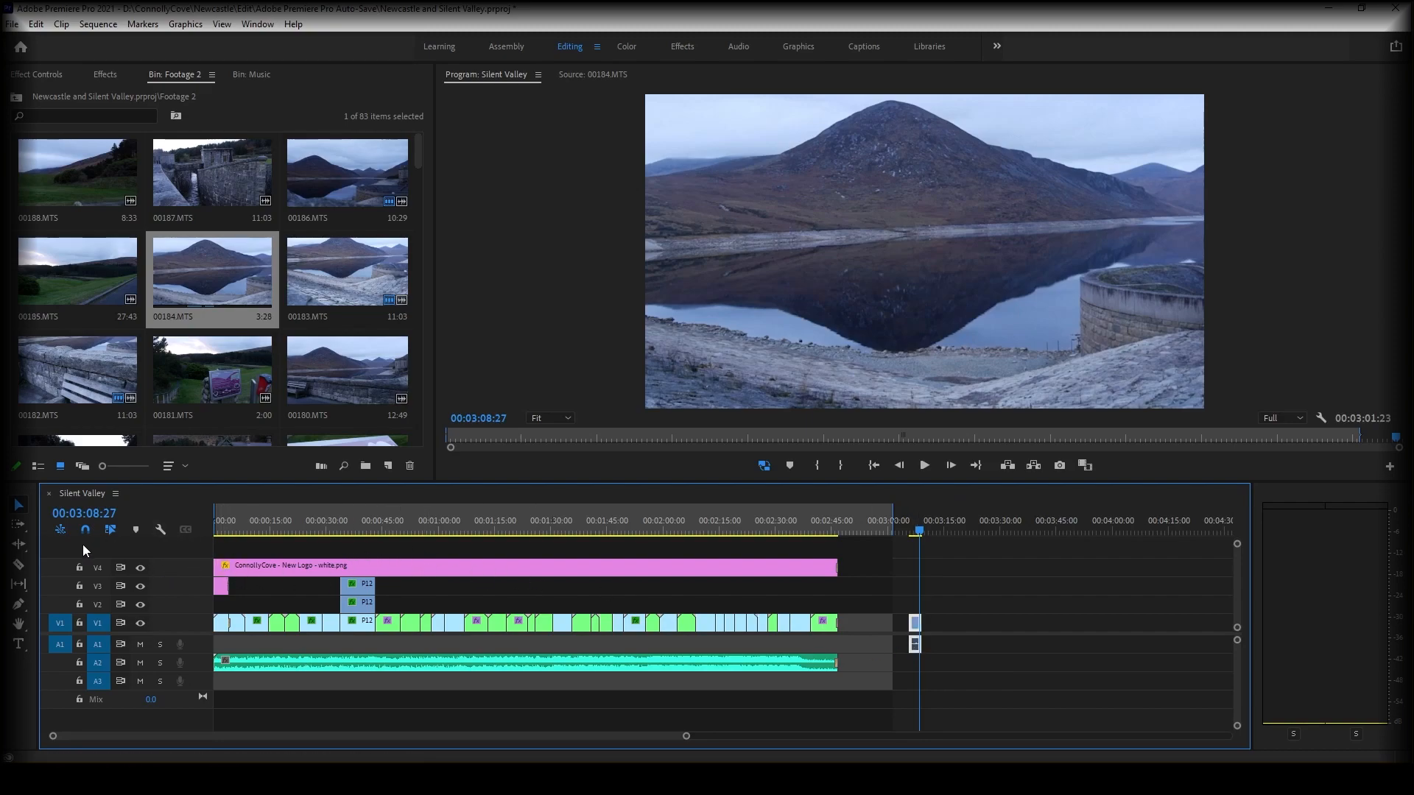
pyautogui.moveTo(111, 530)
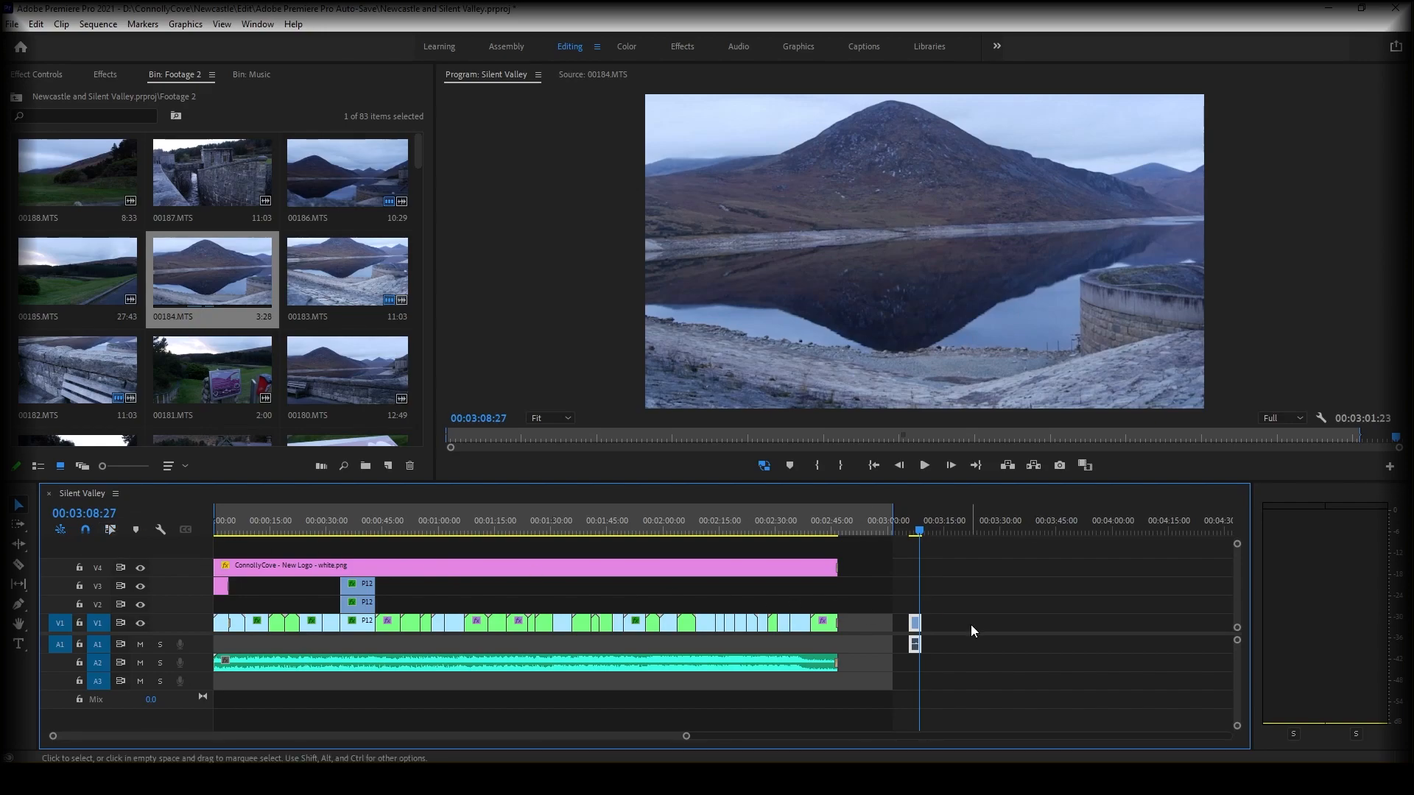
# Delete the trimmed 00184.MTS audio on A1, then its video on V1.
pyautogui.click(913, 587)
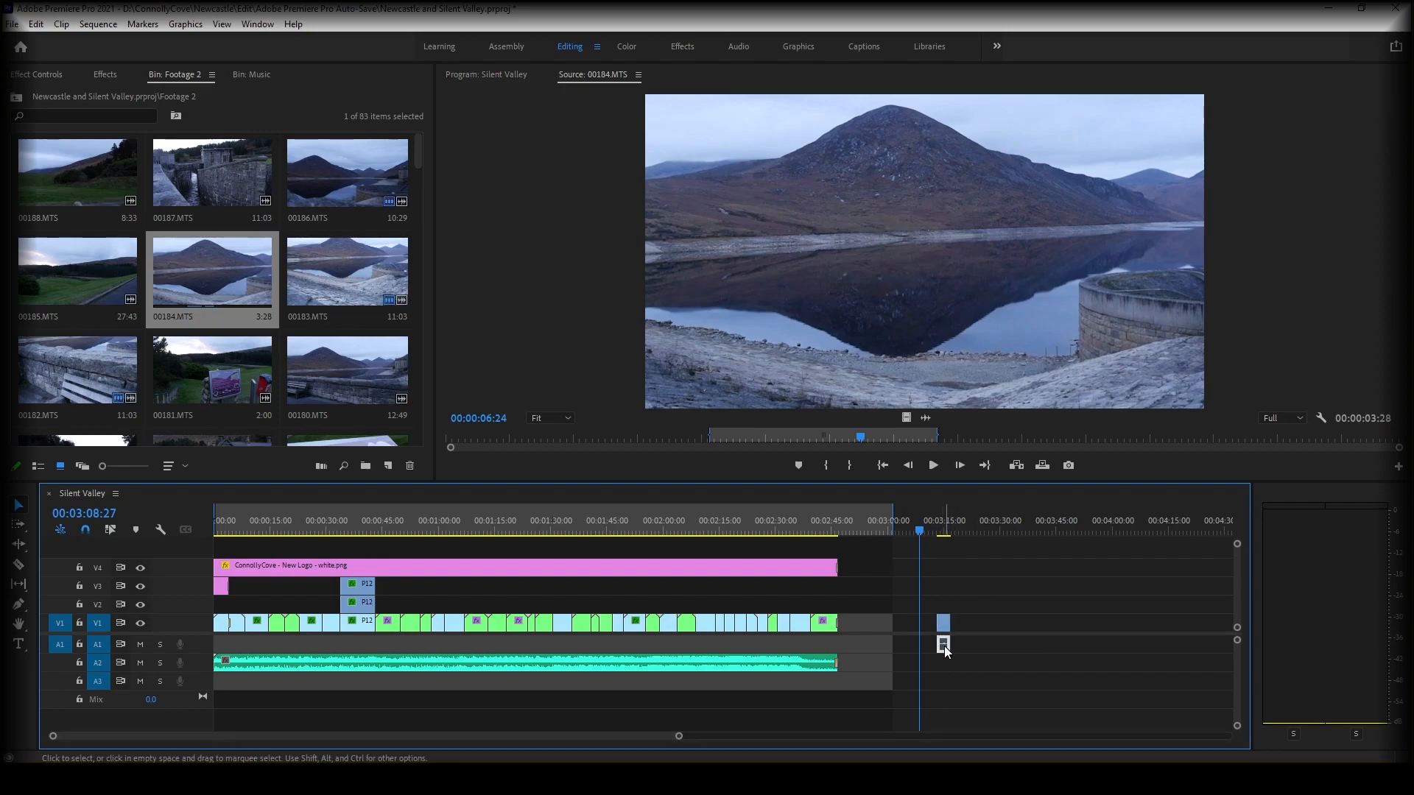
pyautogui.click(935, 529)
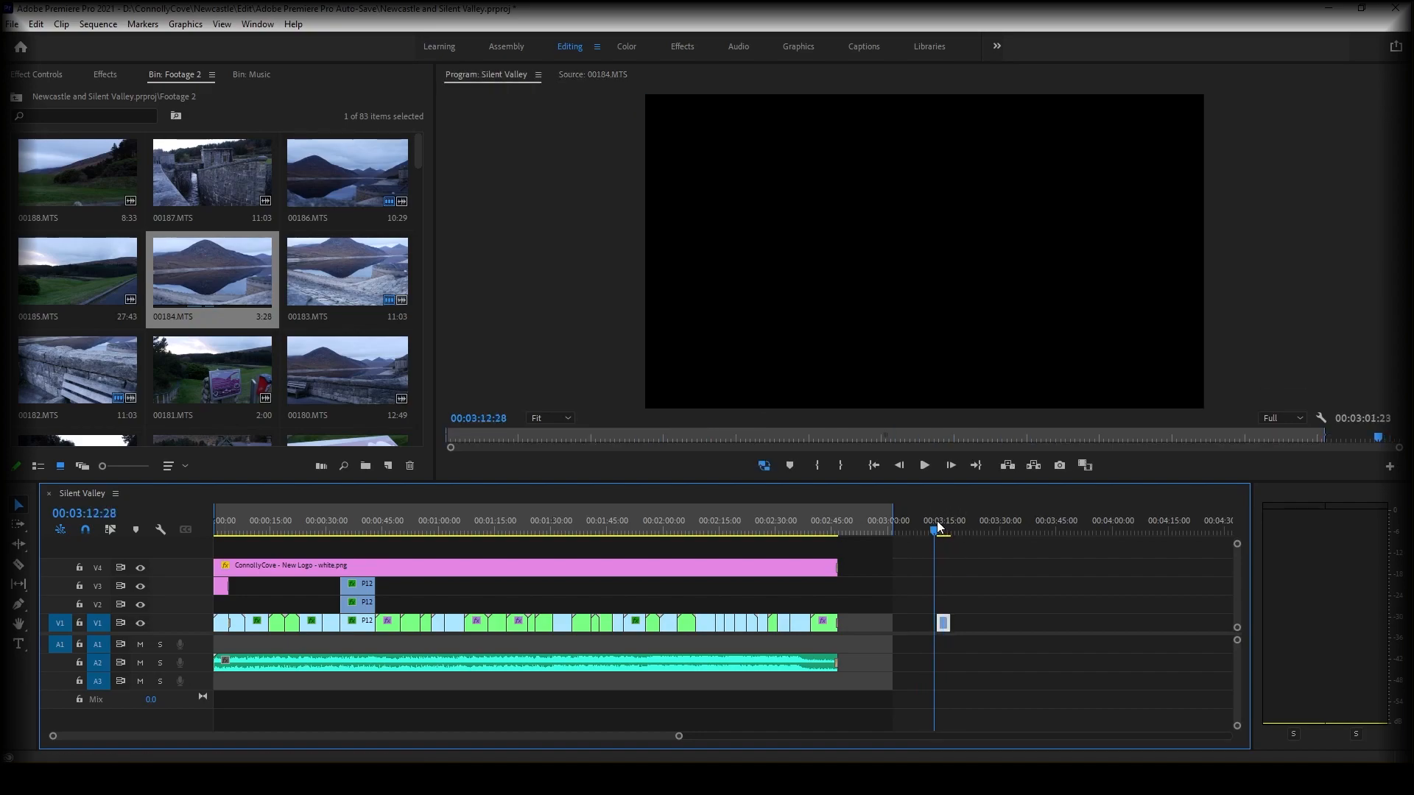
pyautogui.click(940, 530)
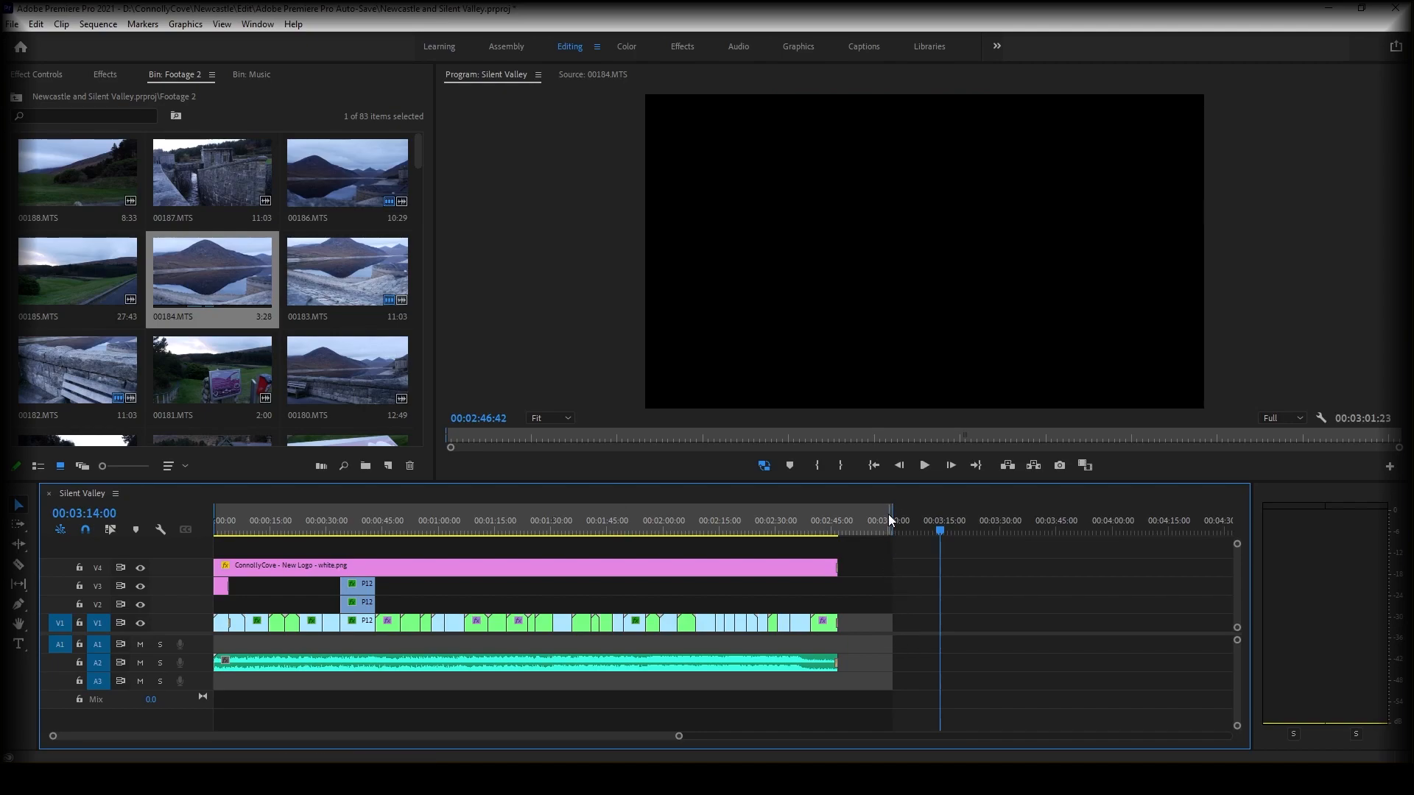
# Drag the sequence Out point back to the footage end at 00:02:46:42.
pyautogui.click(881, 521)
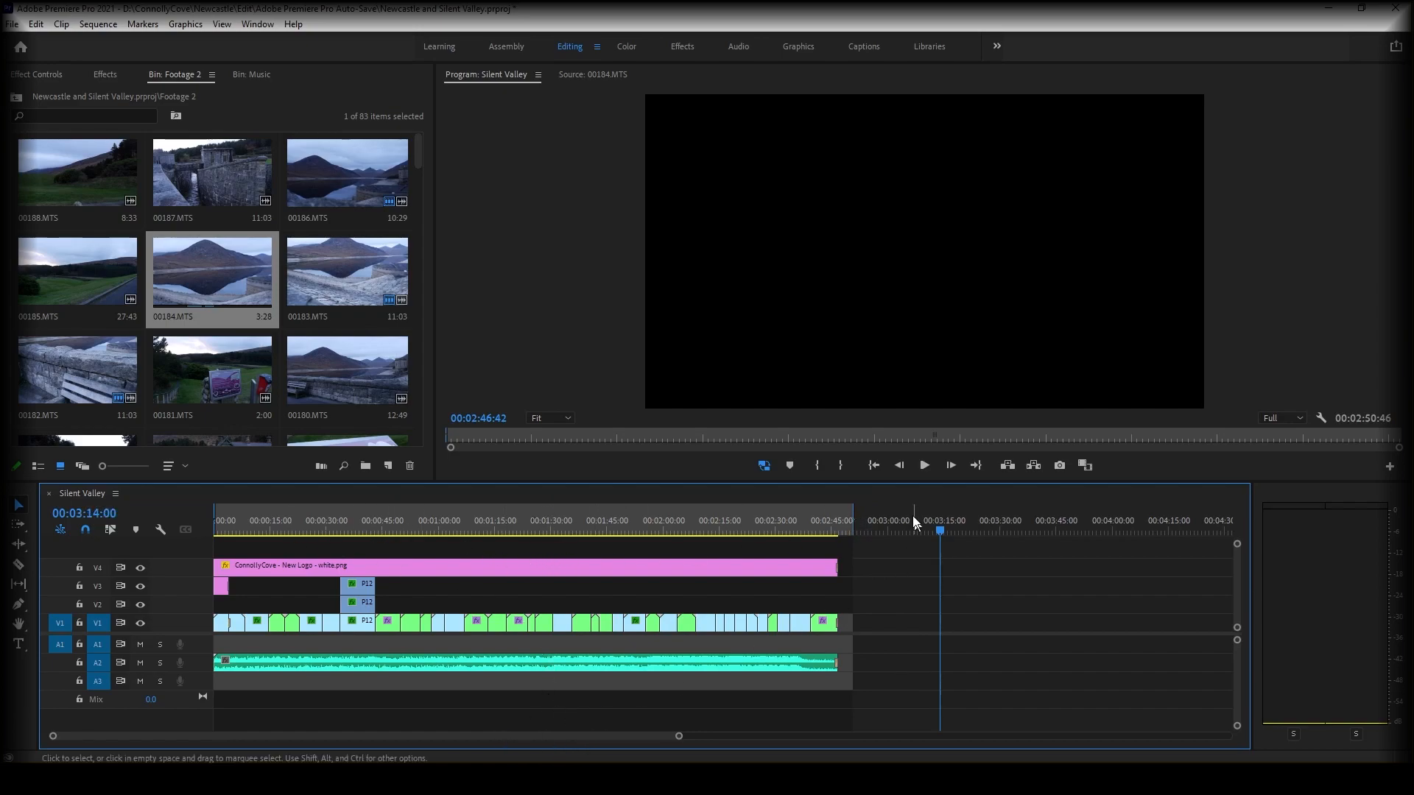
pyautogui.click(839, 522)
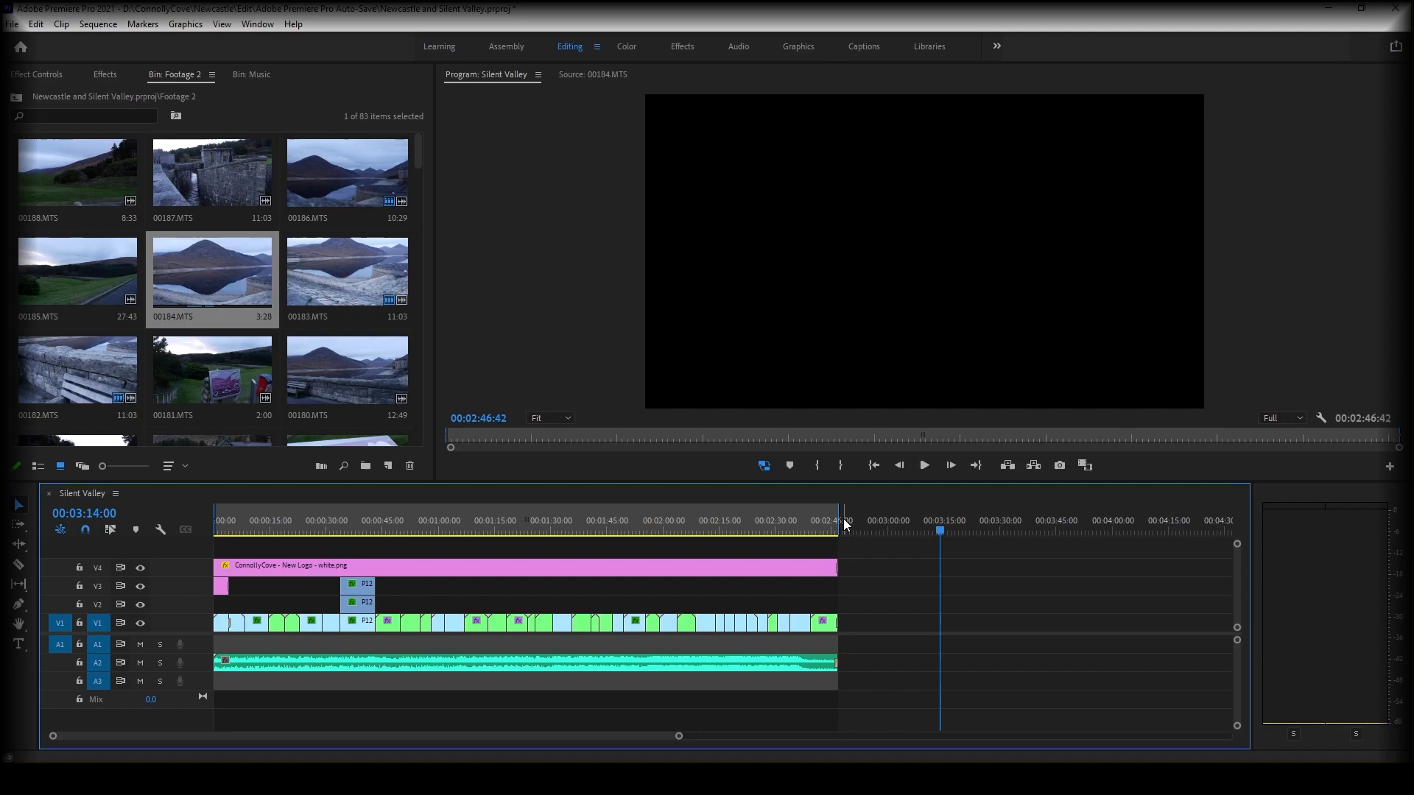
pyautogui.moveTo(618, 572)
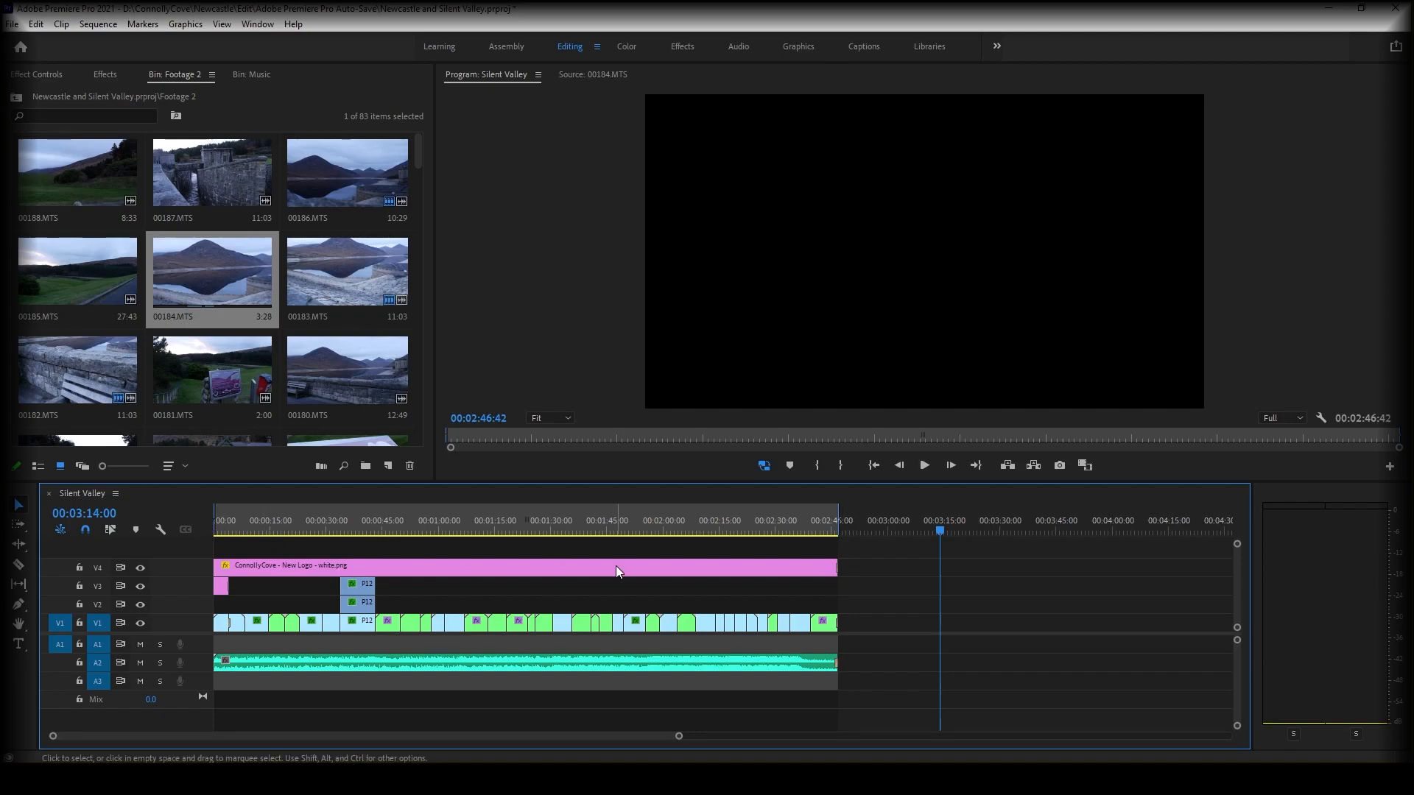
pyautogui.moveTo(553, 554)
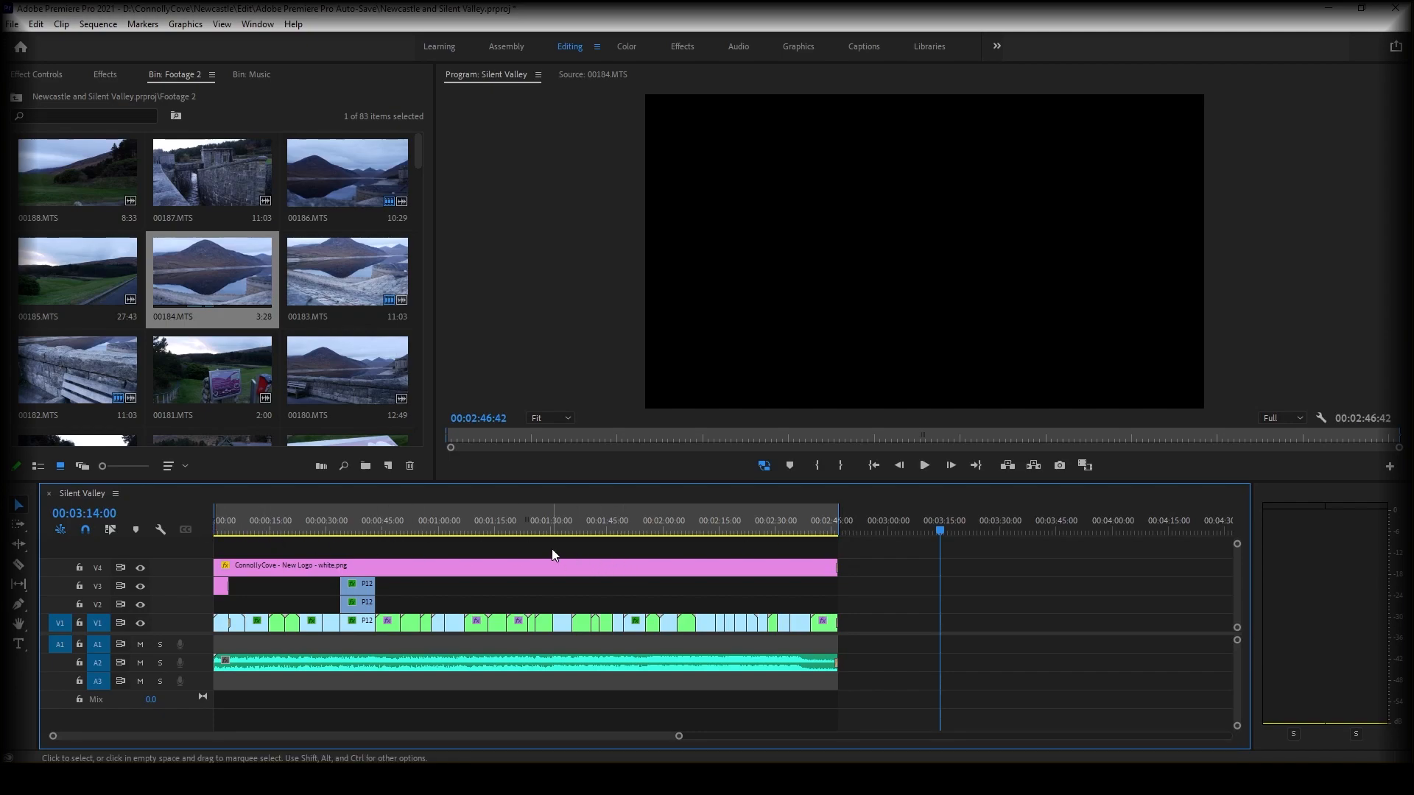
pyautogui.moveTo(119, 42)
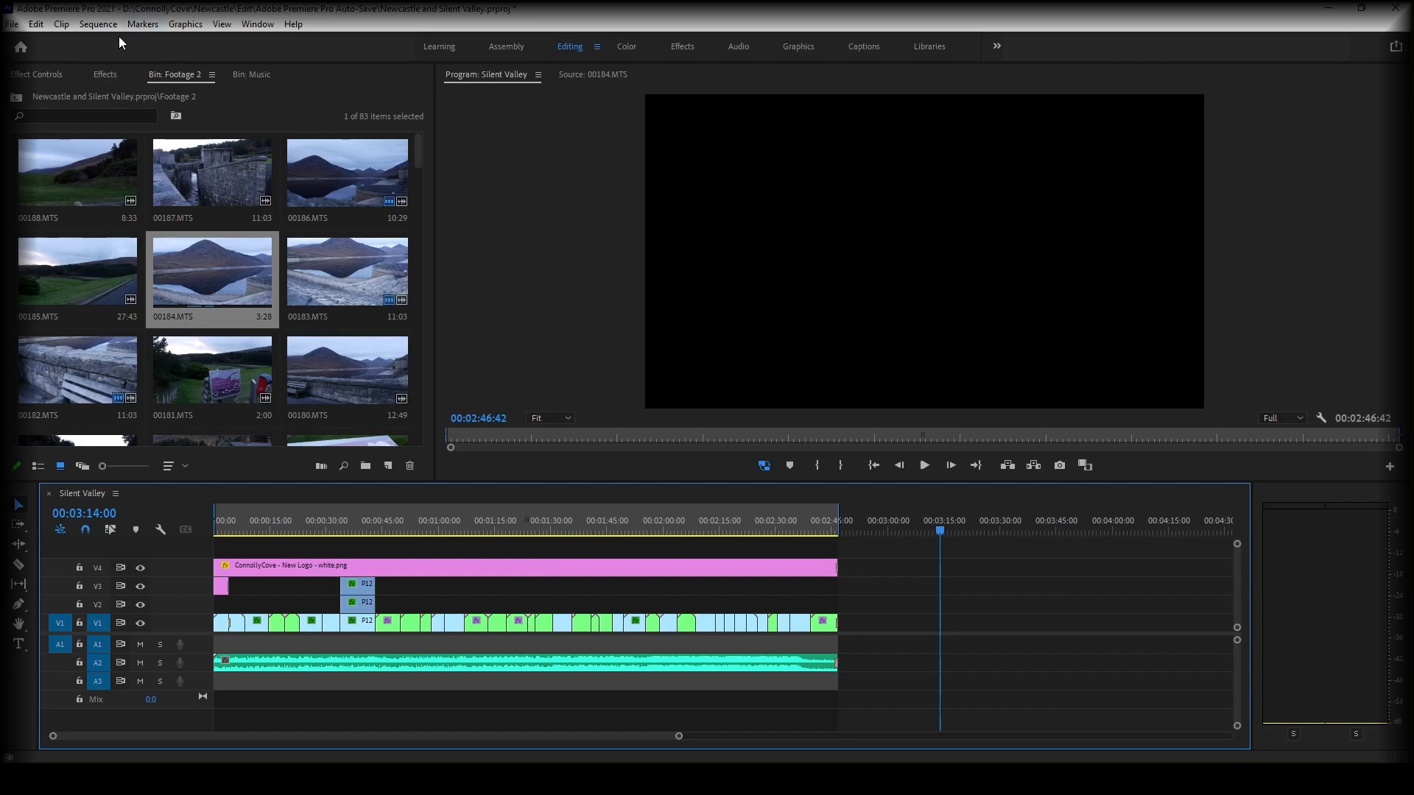
# Open the Sequence menu to reach Render In to Out.
pyautogui.click(97, 23)
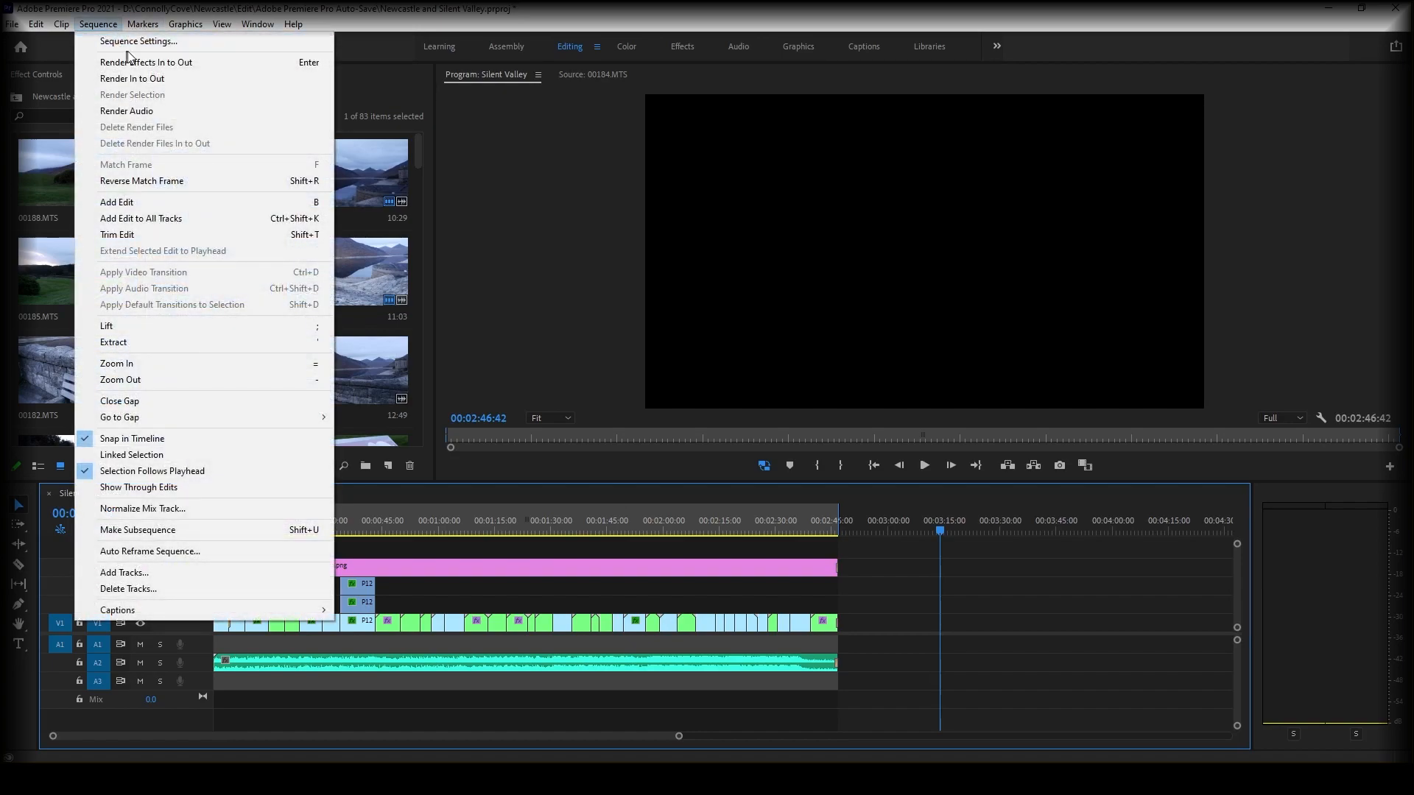
pyautogui.moveTo(146, 62)
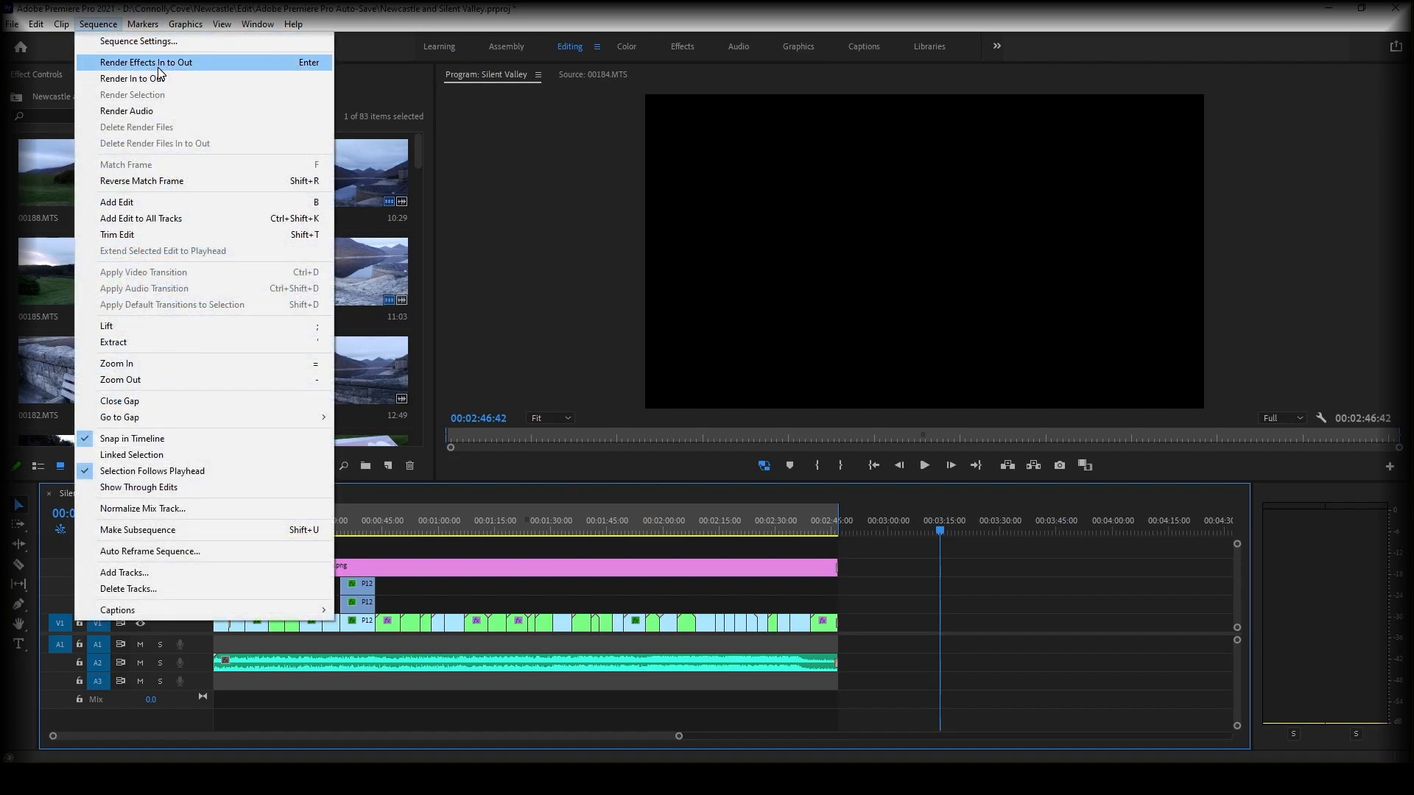
pyautogui.moveTo(162, 80)
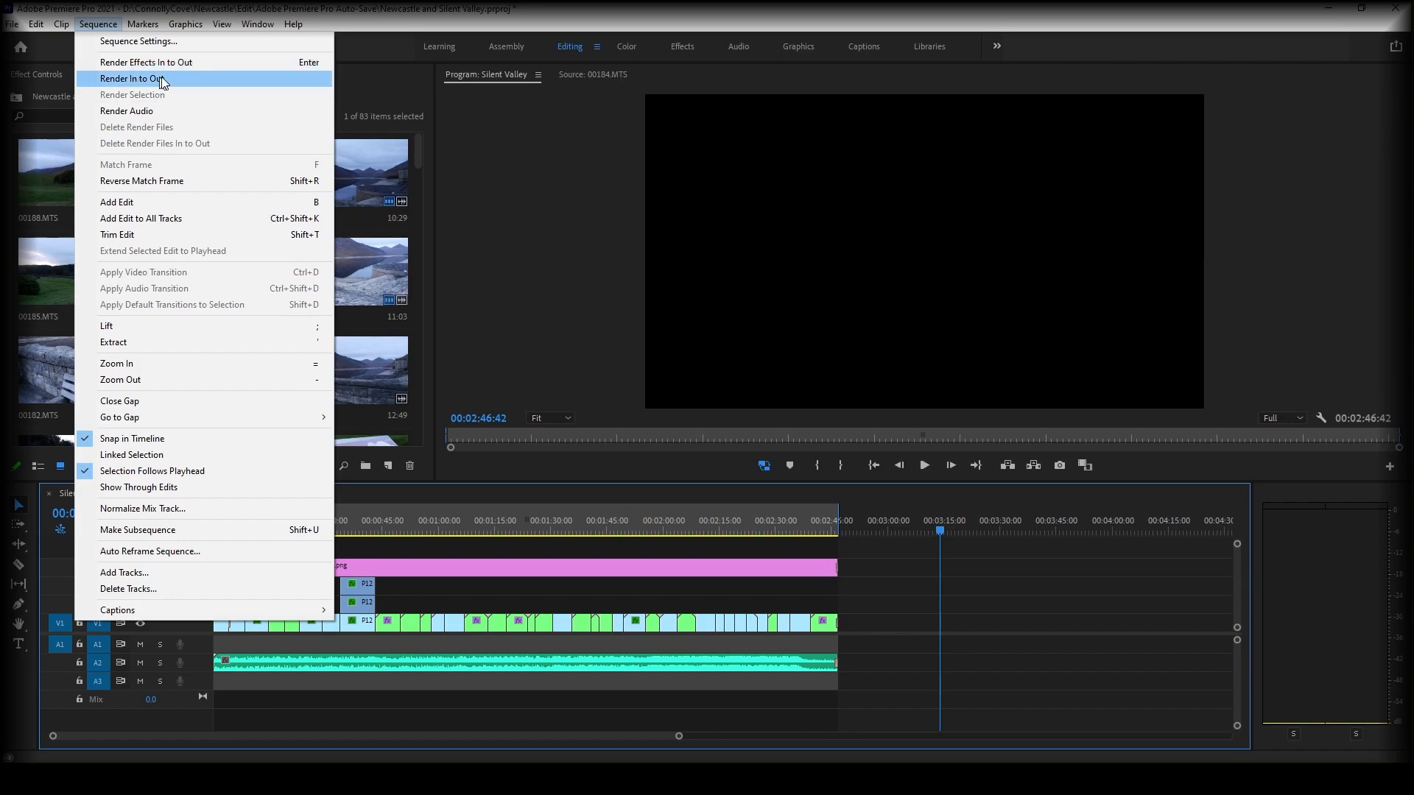
pyautogui.moveTo(891, 623)
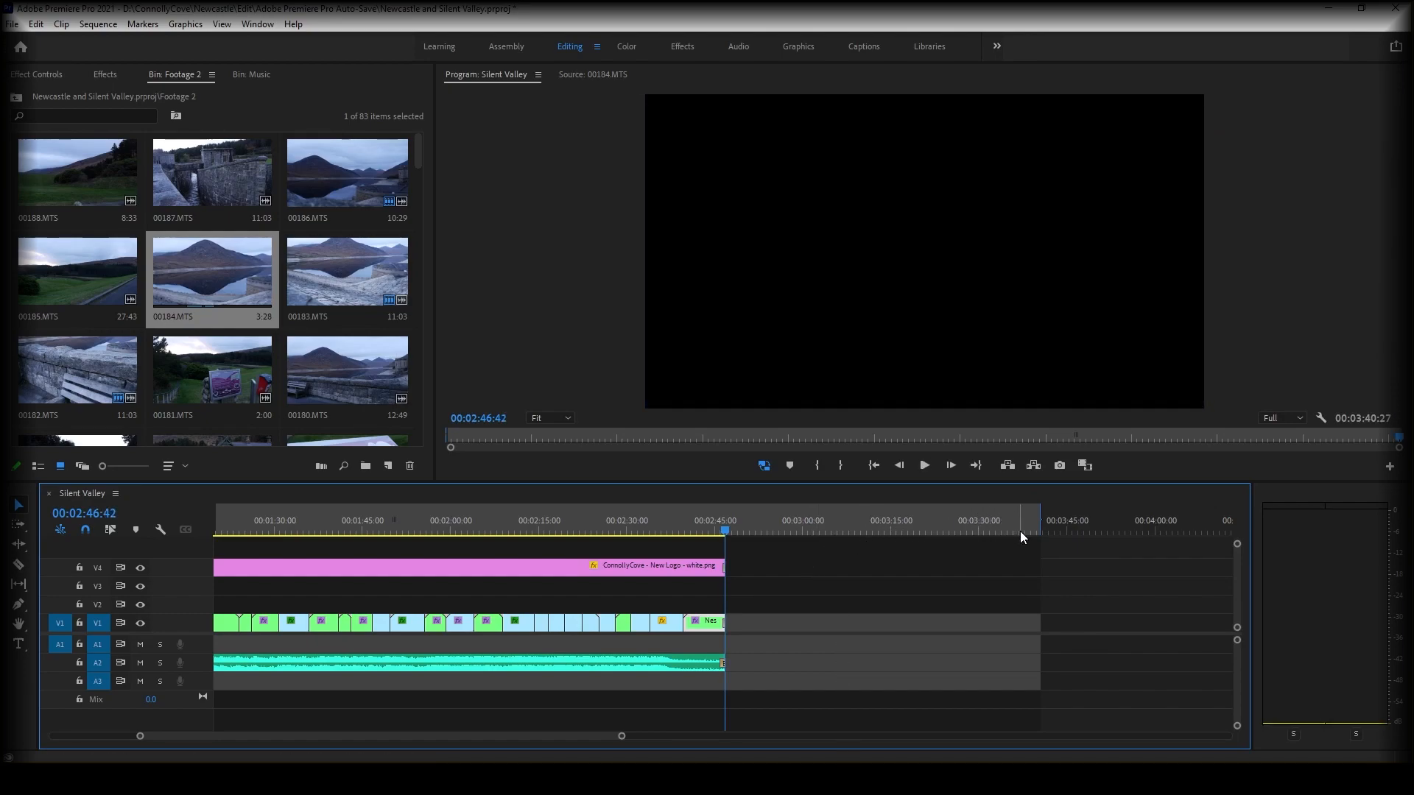
pyautogui.moveTo(947, 547)
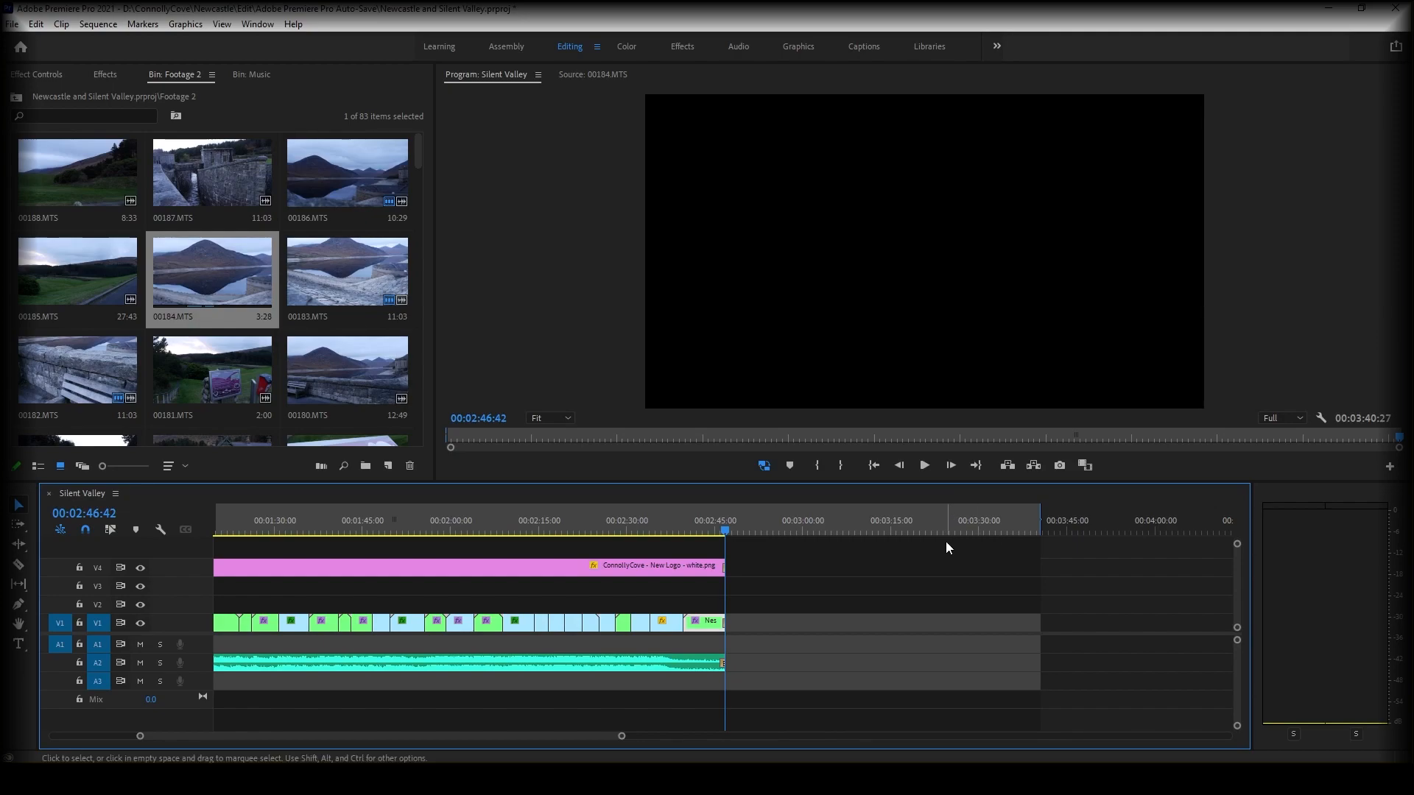
pyautogui.moveTo(687, 731)
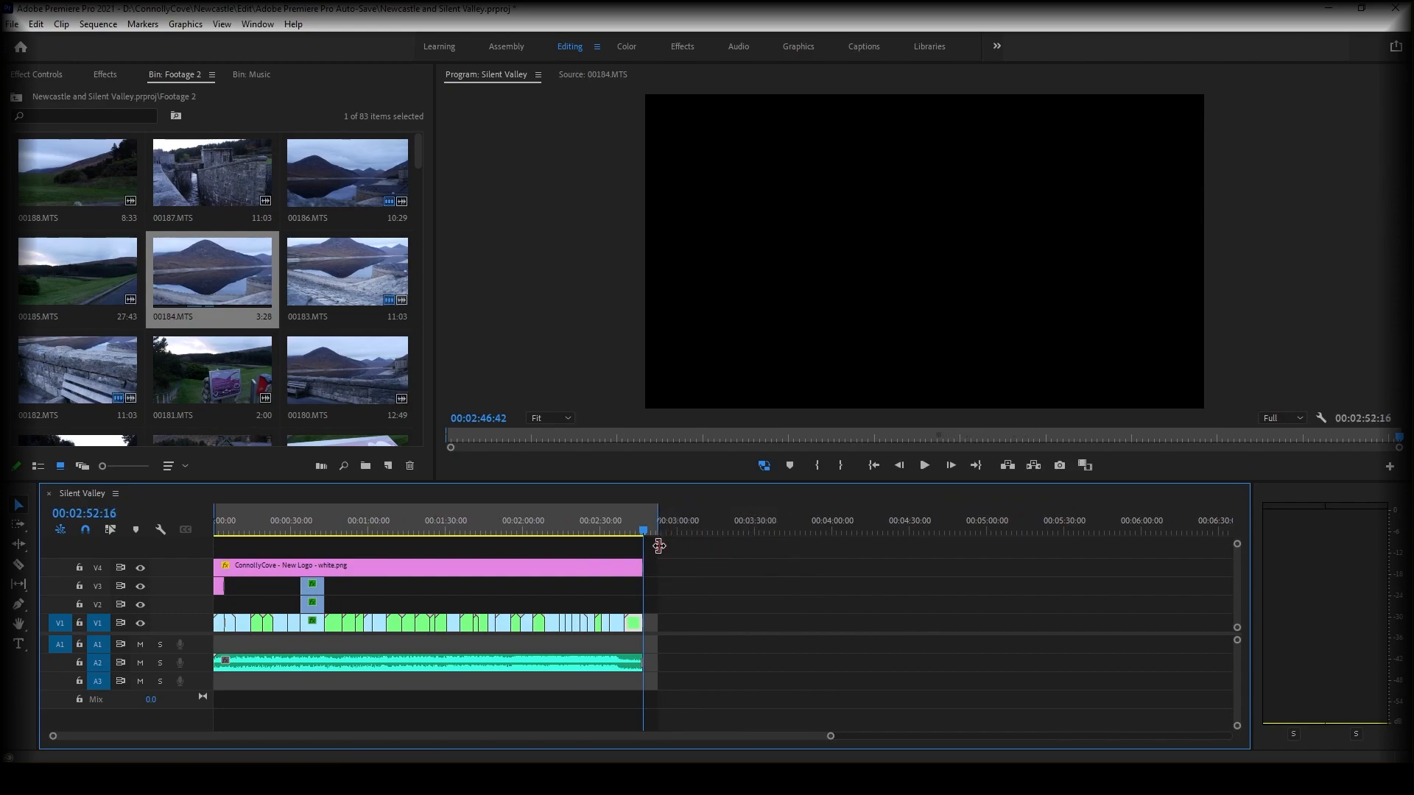
# Snap the Out point to the last clip's end at 00:02:46:42.
pyautogui.click(546, 521)
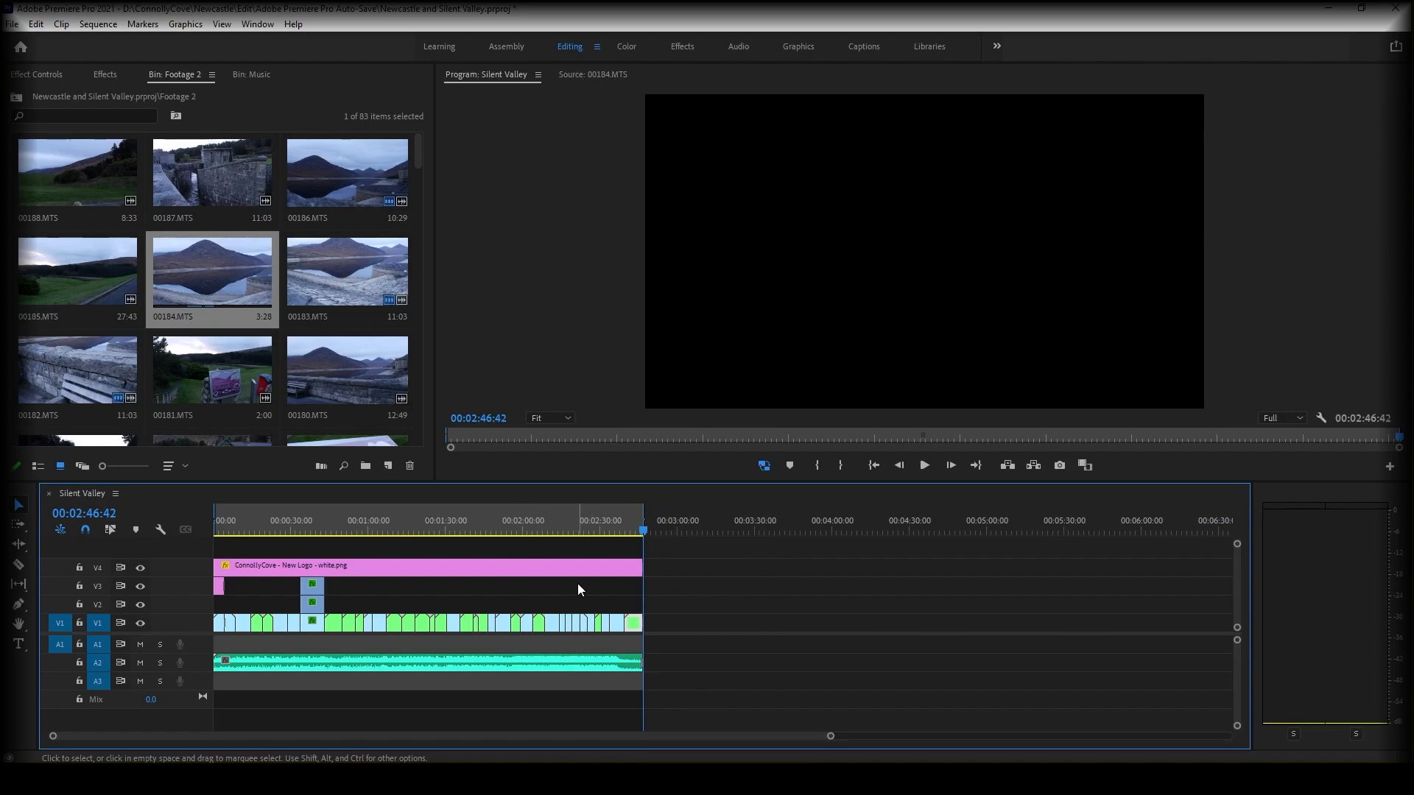
pyautogui.moveTo(919, 710)
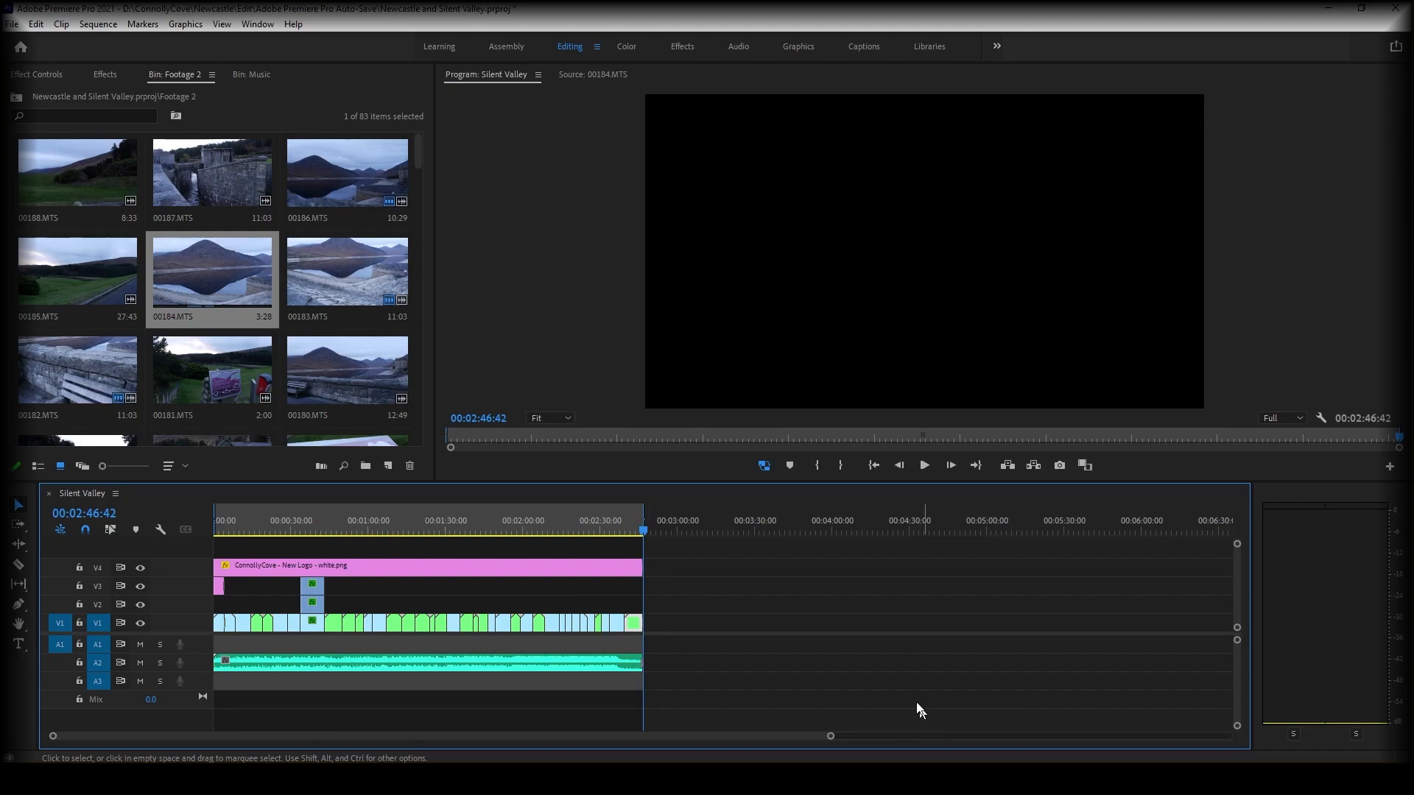